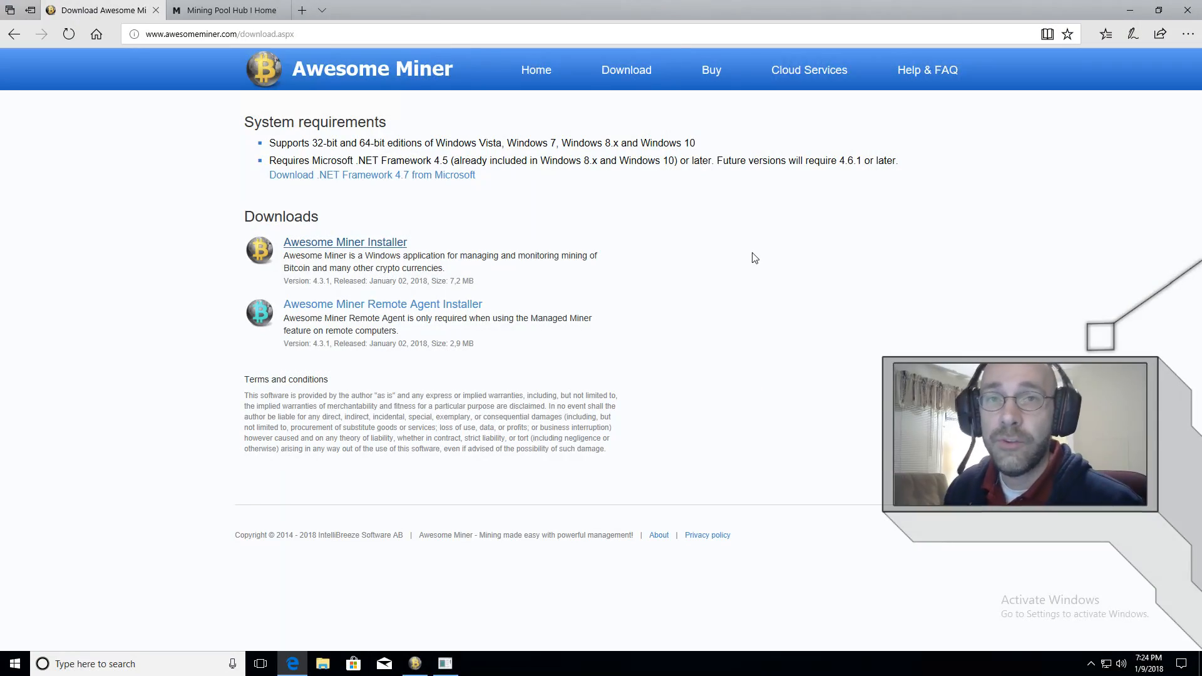
mouse_move(763, 253)
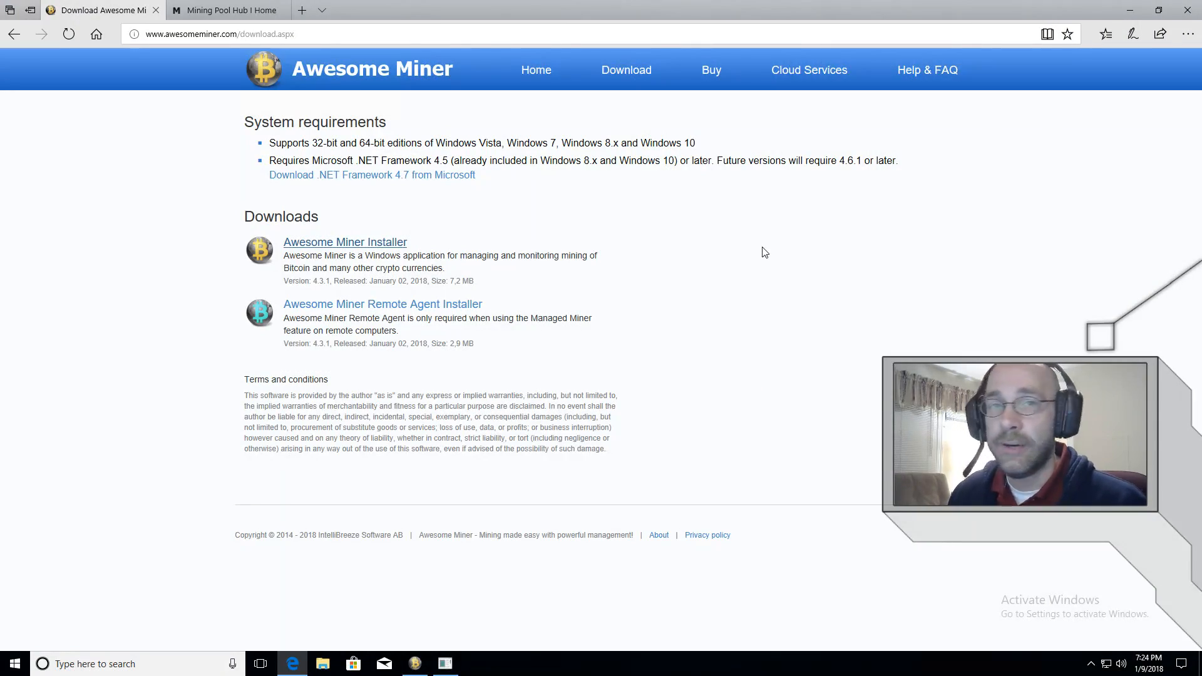
mouse_move(421, 208)
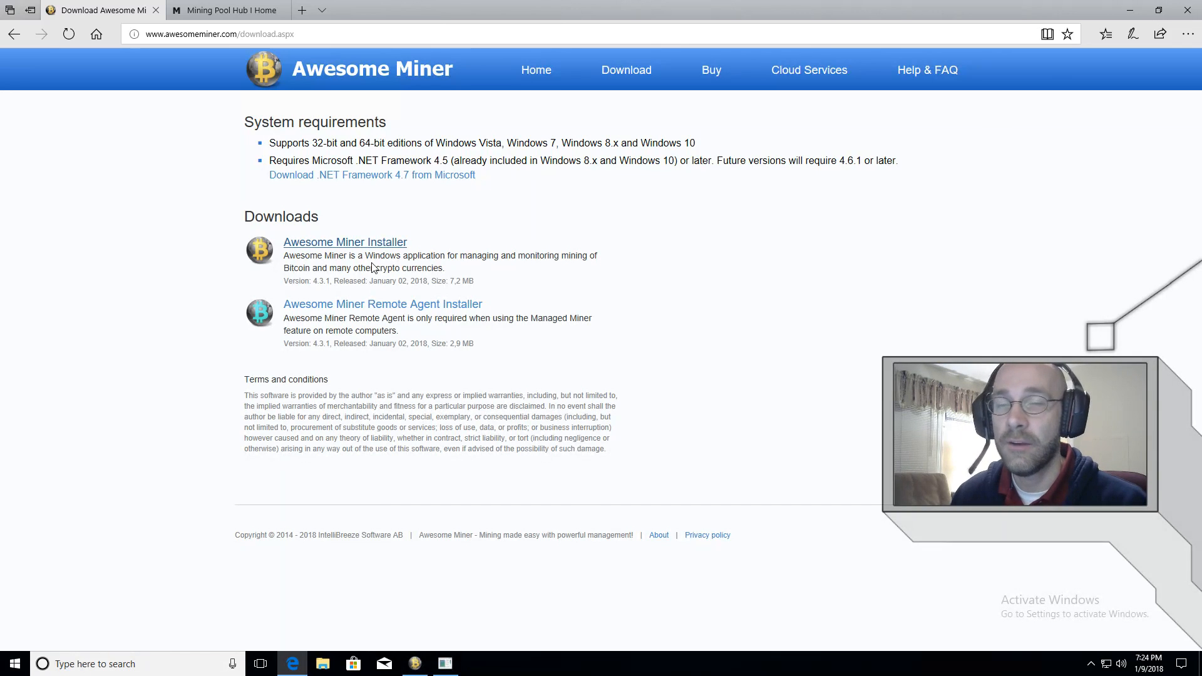
Step: Switch Edge from the Awesome Miner download page to the Mining Pool Hub tab
click(222, 10)
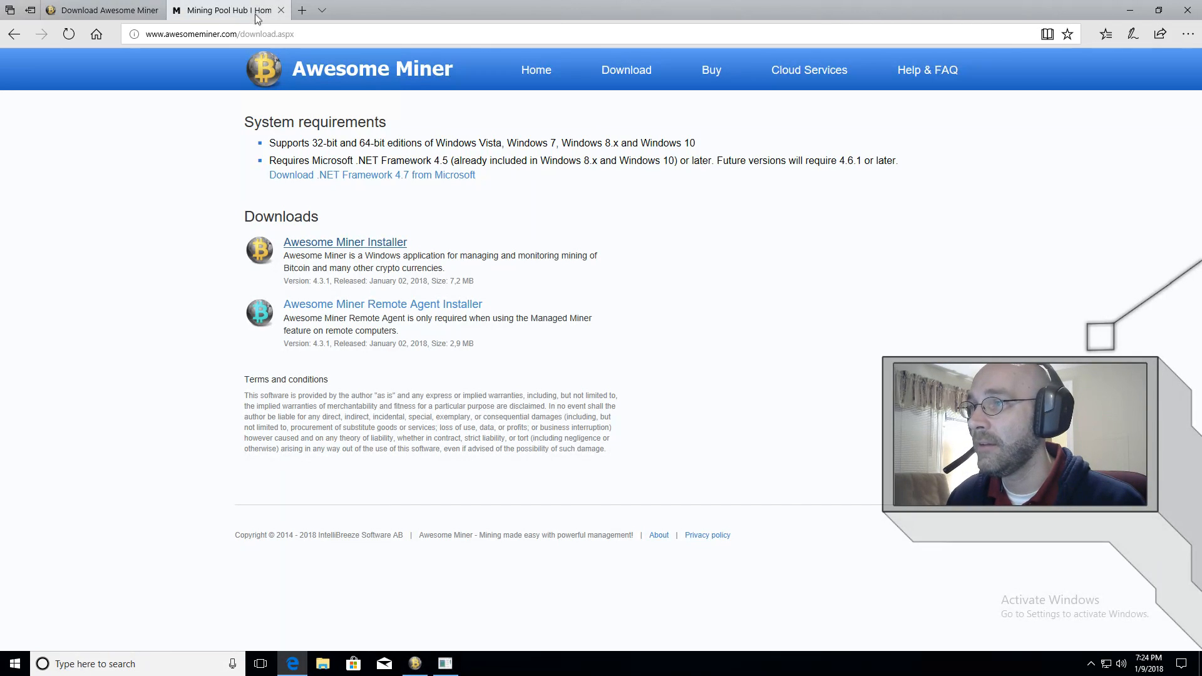
click(223, 10)
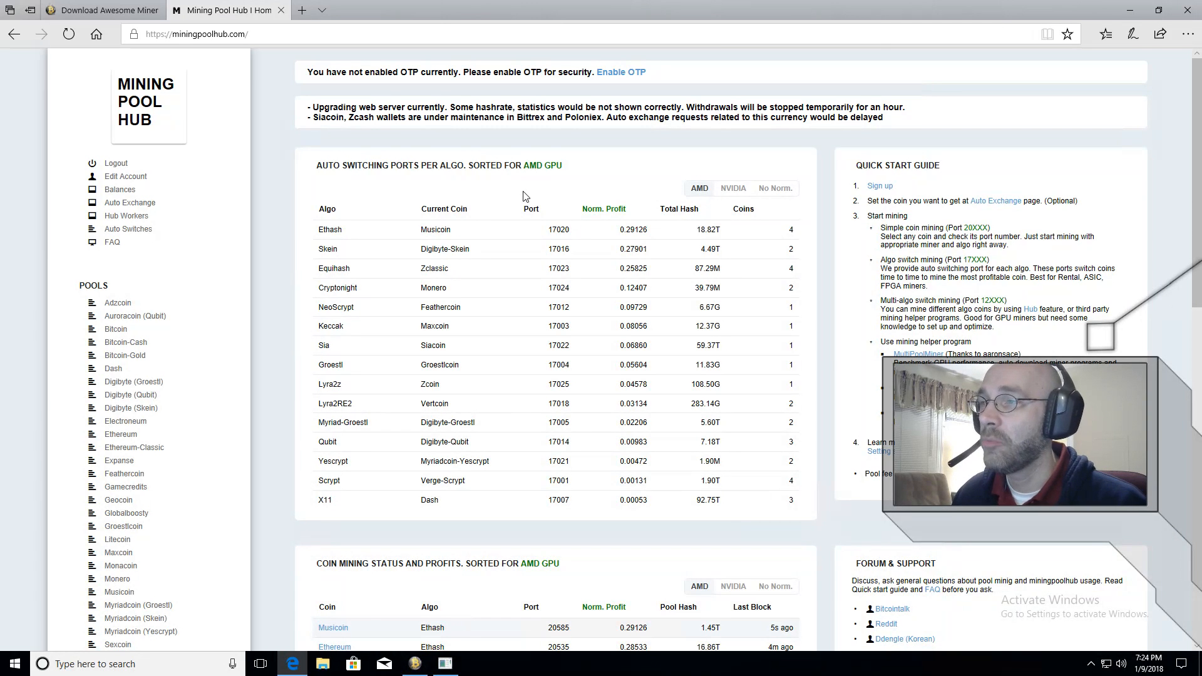
mouse_move(606, 187)
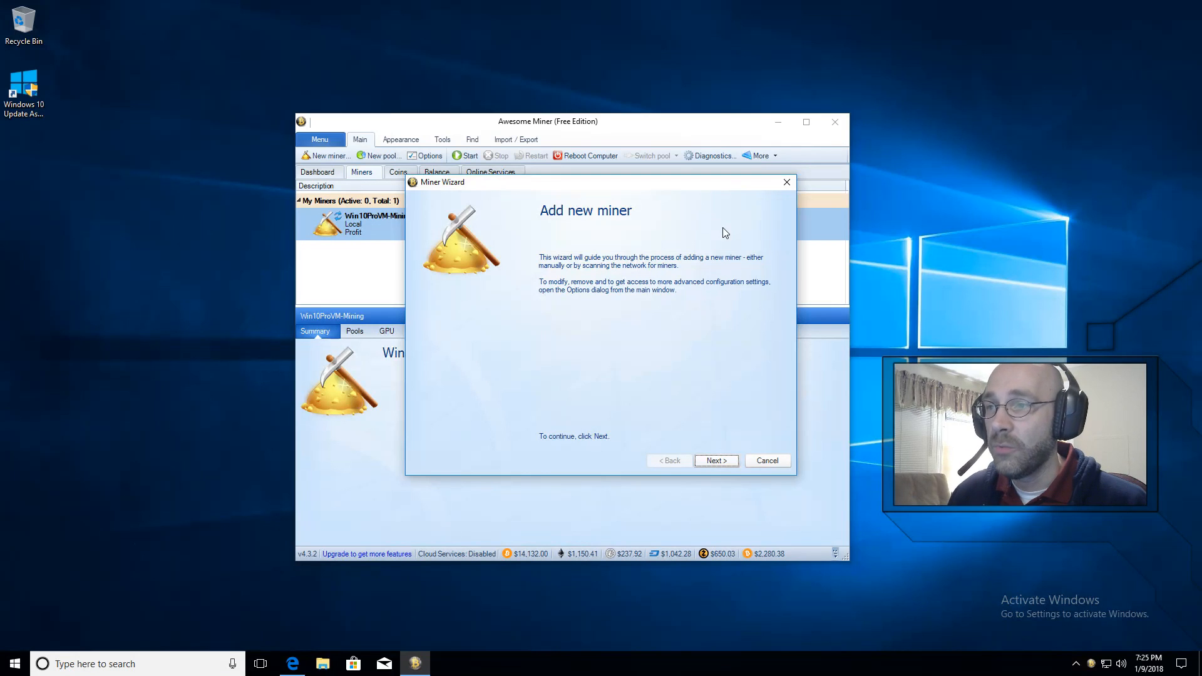
mouse_move(659, 246)
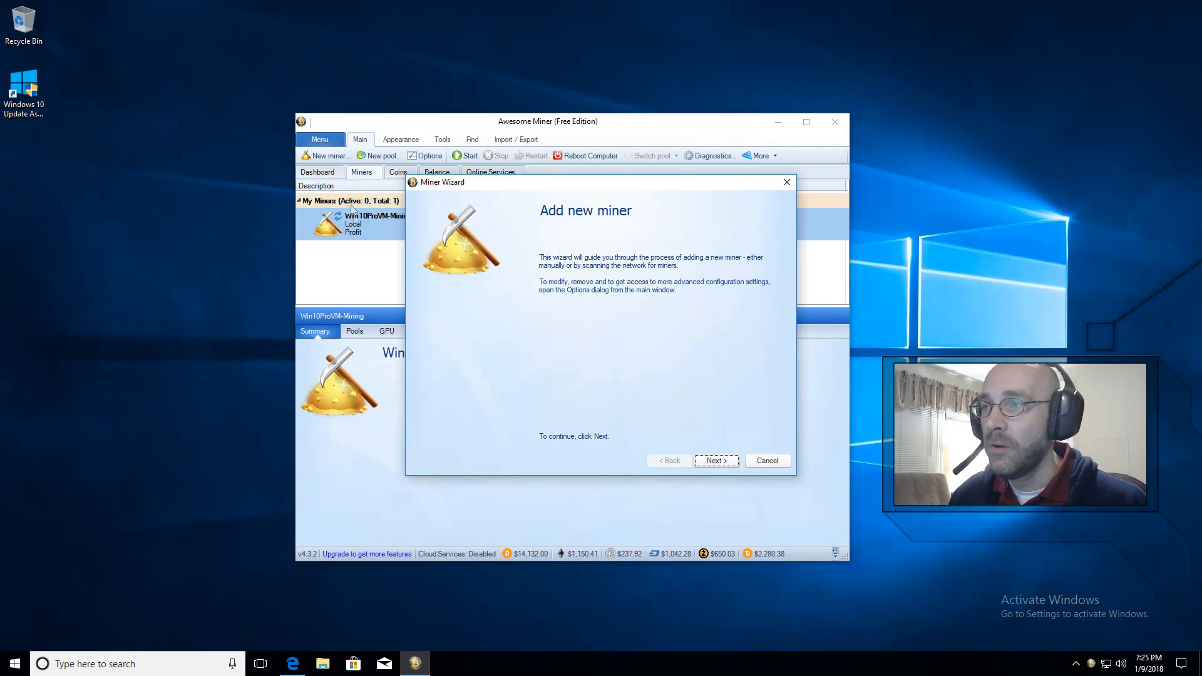
mouse_move(328, 163)
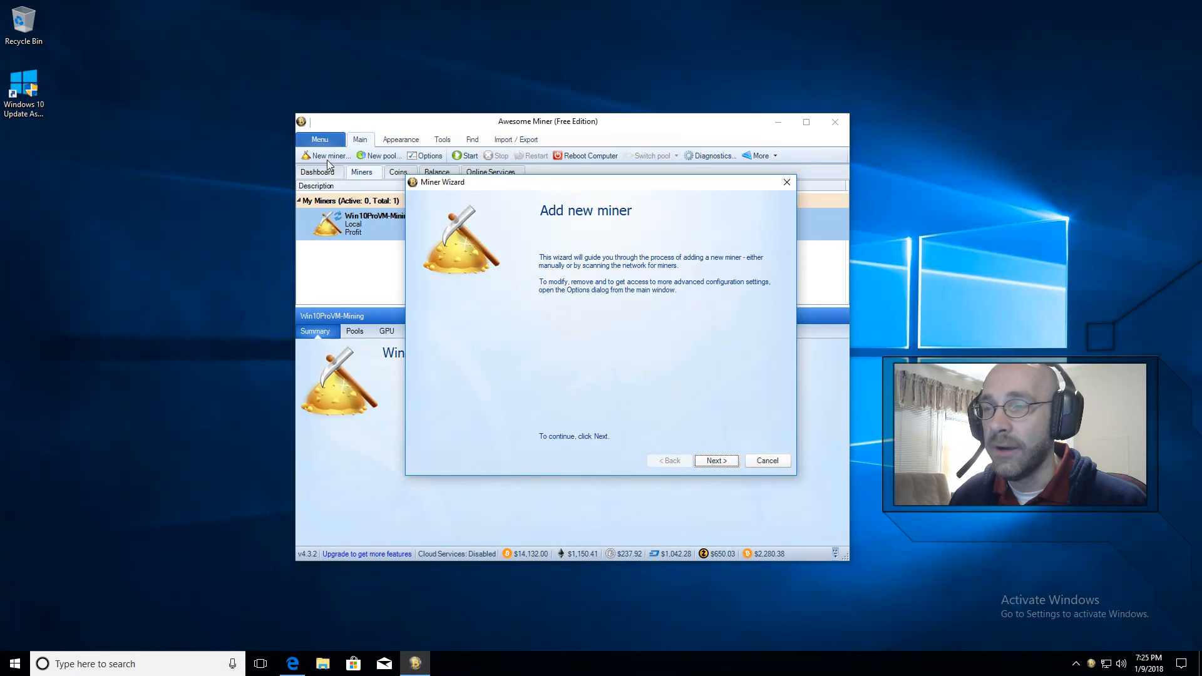
mouse_move(699, 441)
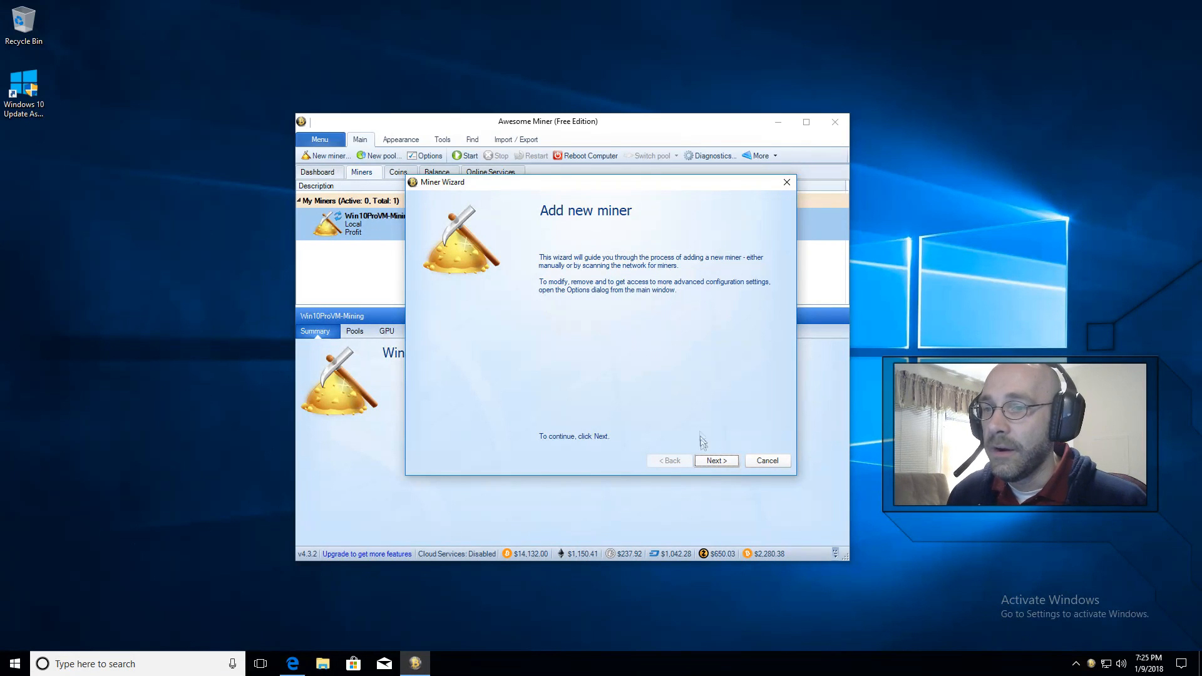
Step: Advance the Miner Wizard from Add new miner to Select miner type
click(714, 460)
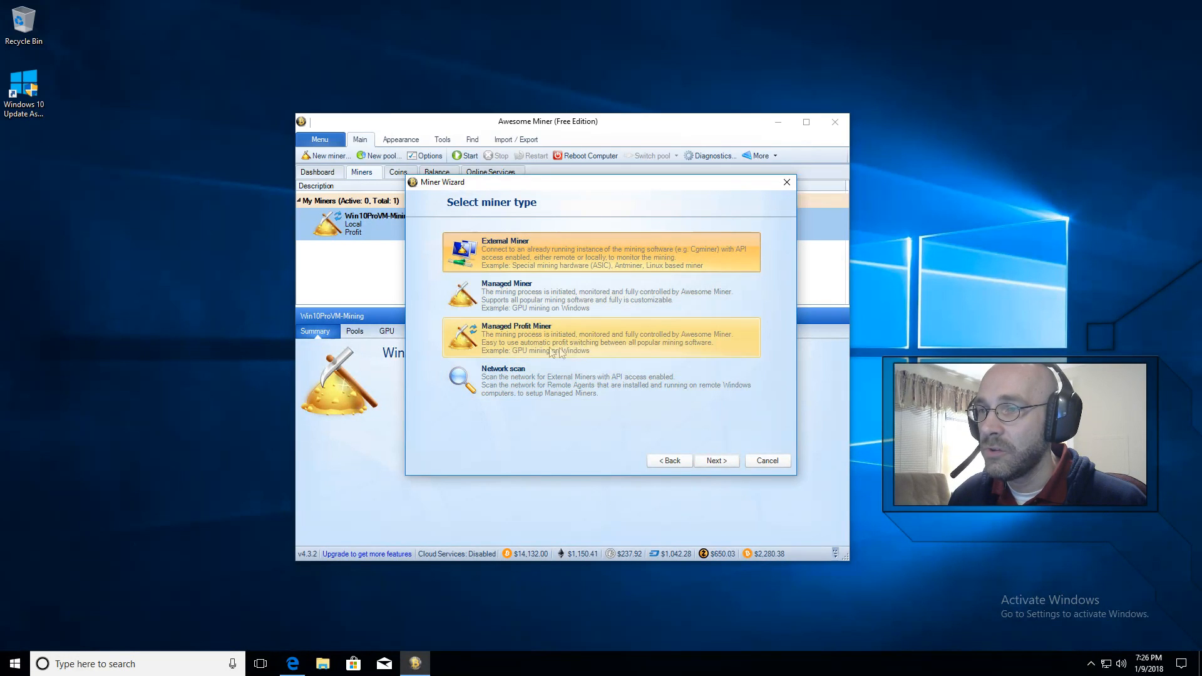
mouse_move(529, 341)
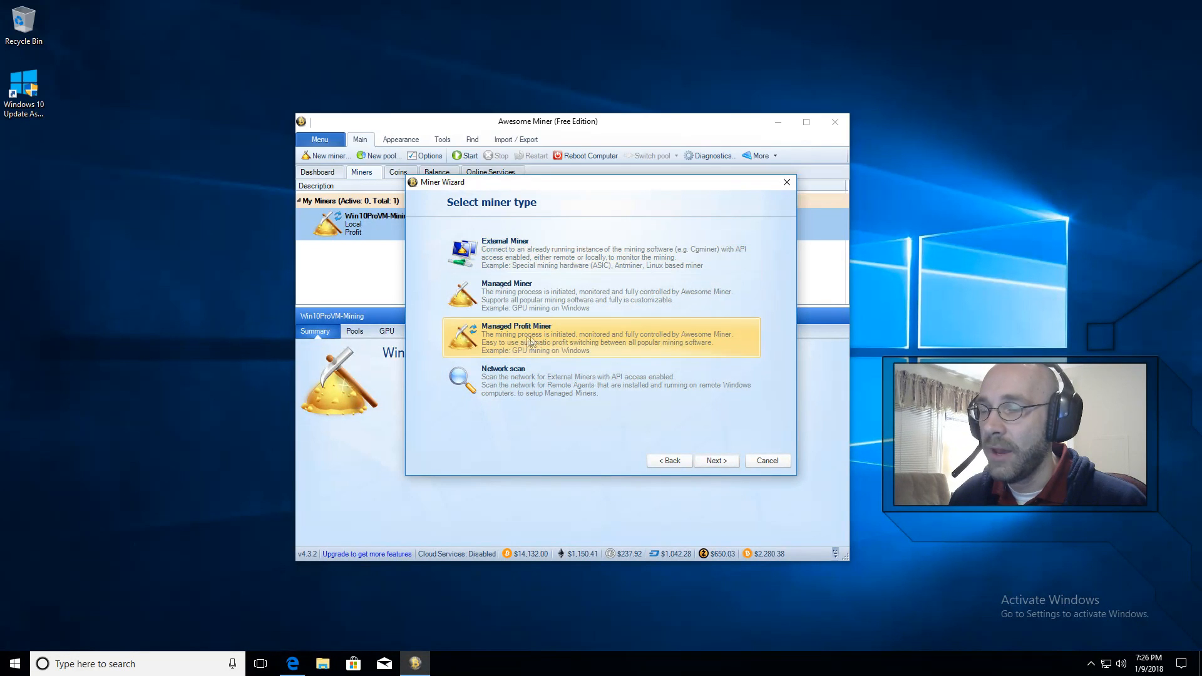
mouse_move(628, 341)
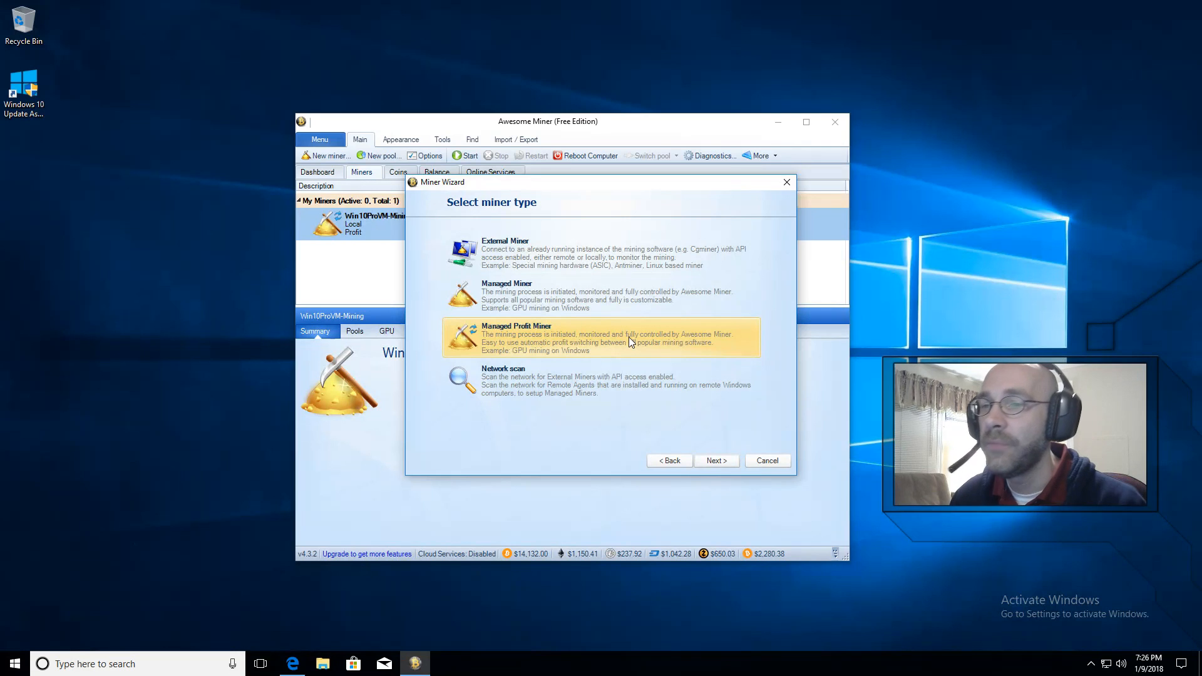
mouse_move(724, 454)
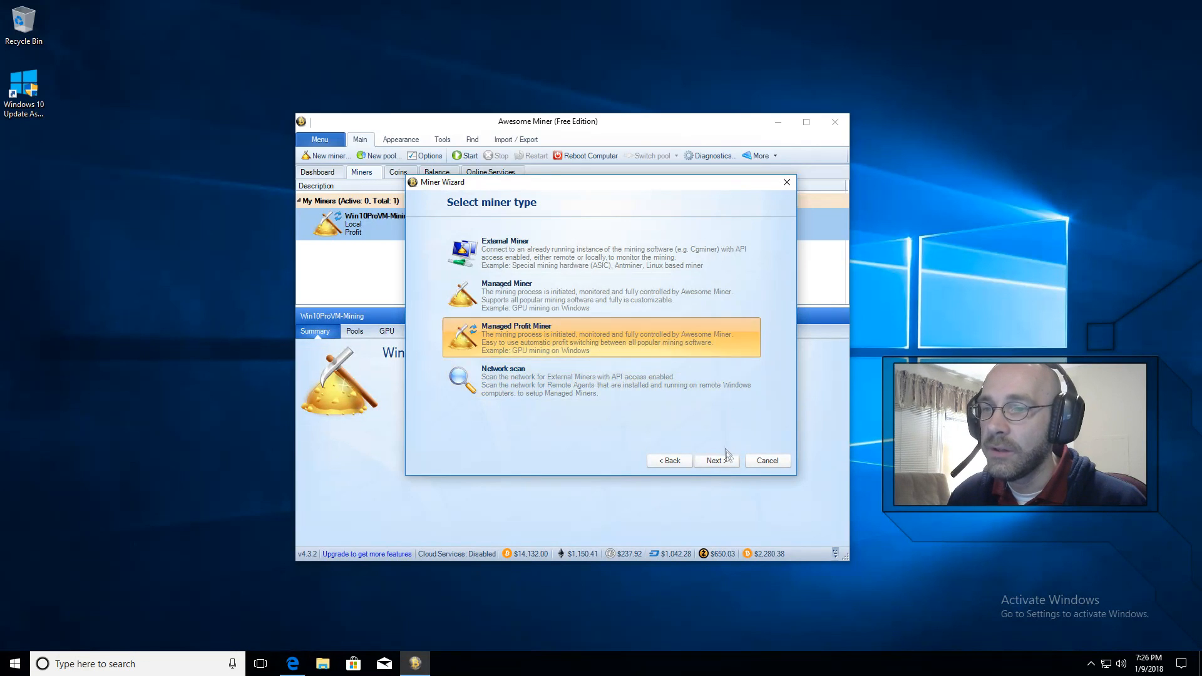
Step: Create Managed Profit Miner 'Miner1' using the AMD GPU profit switching profile
click(714, 460)
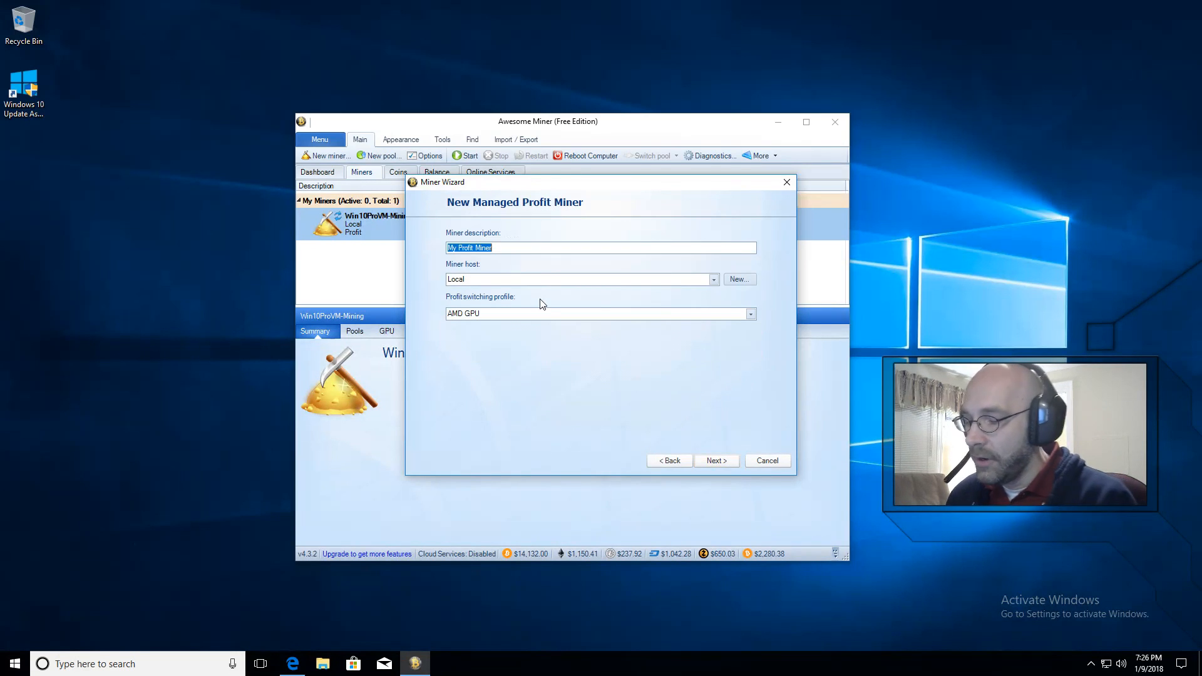
text(Miner1)
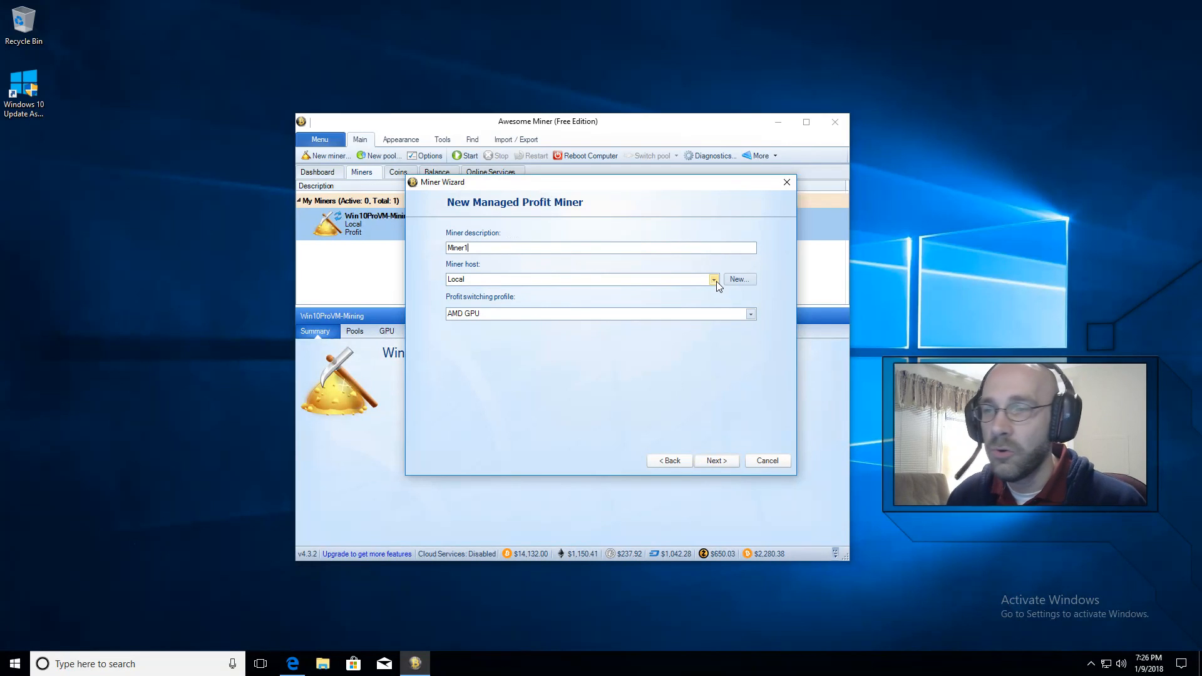
mouse_move(498, 313)
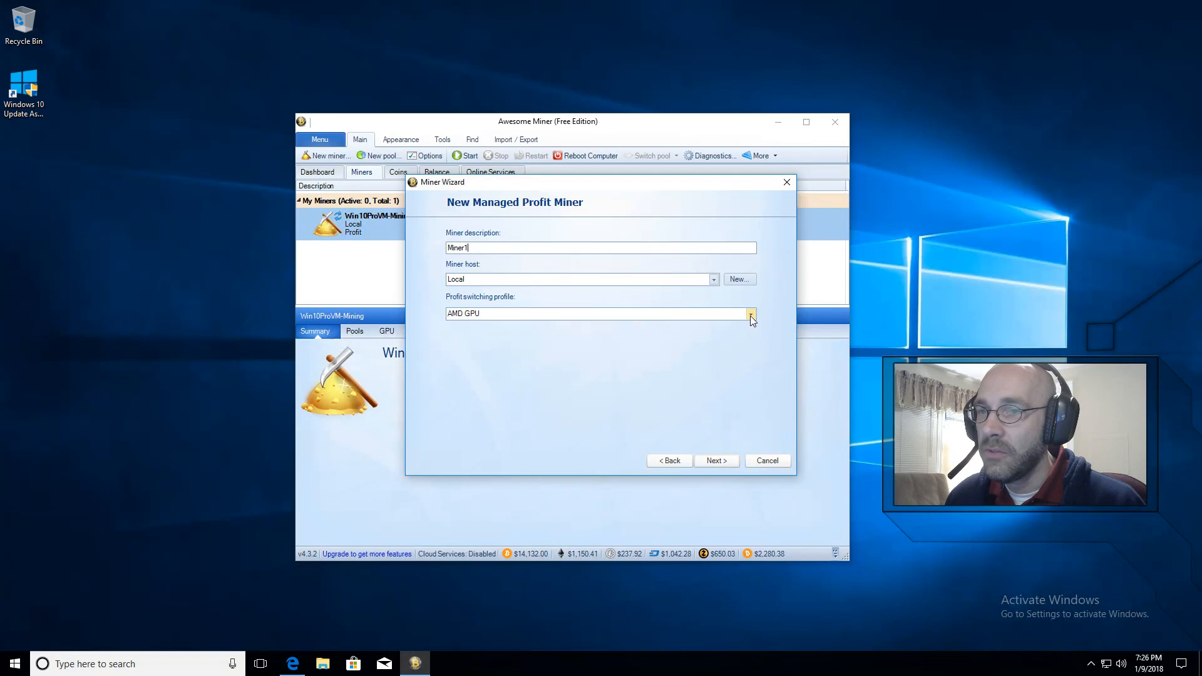
click(750, 314)
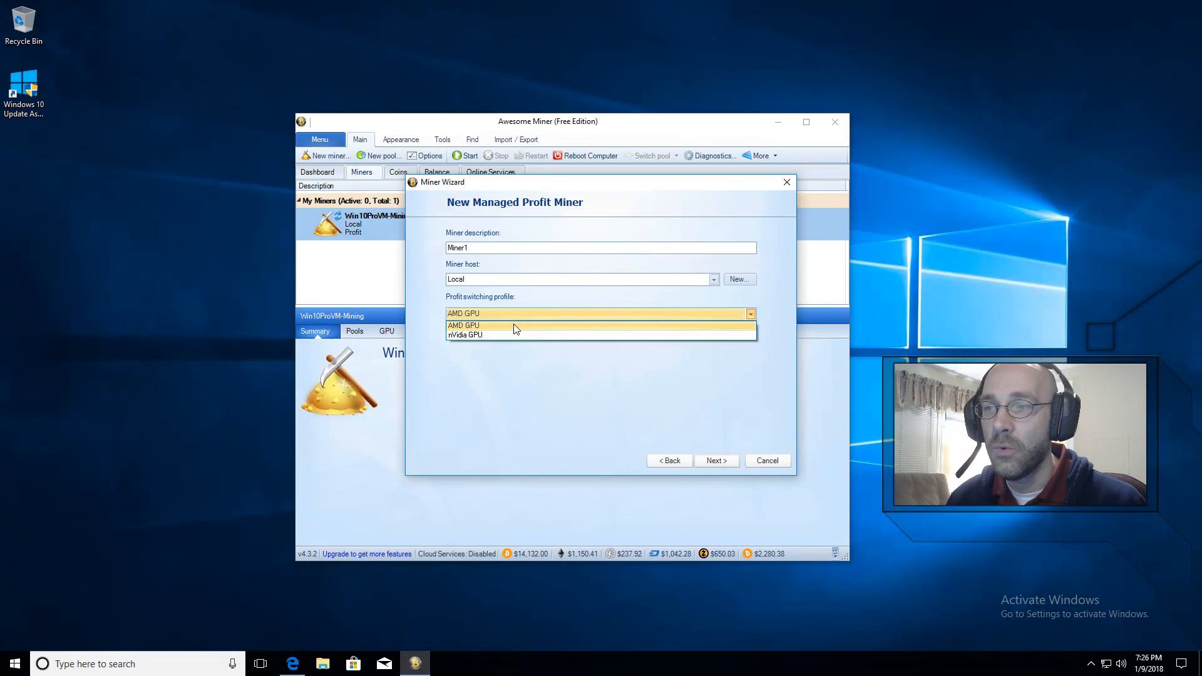
click(463, 325)
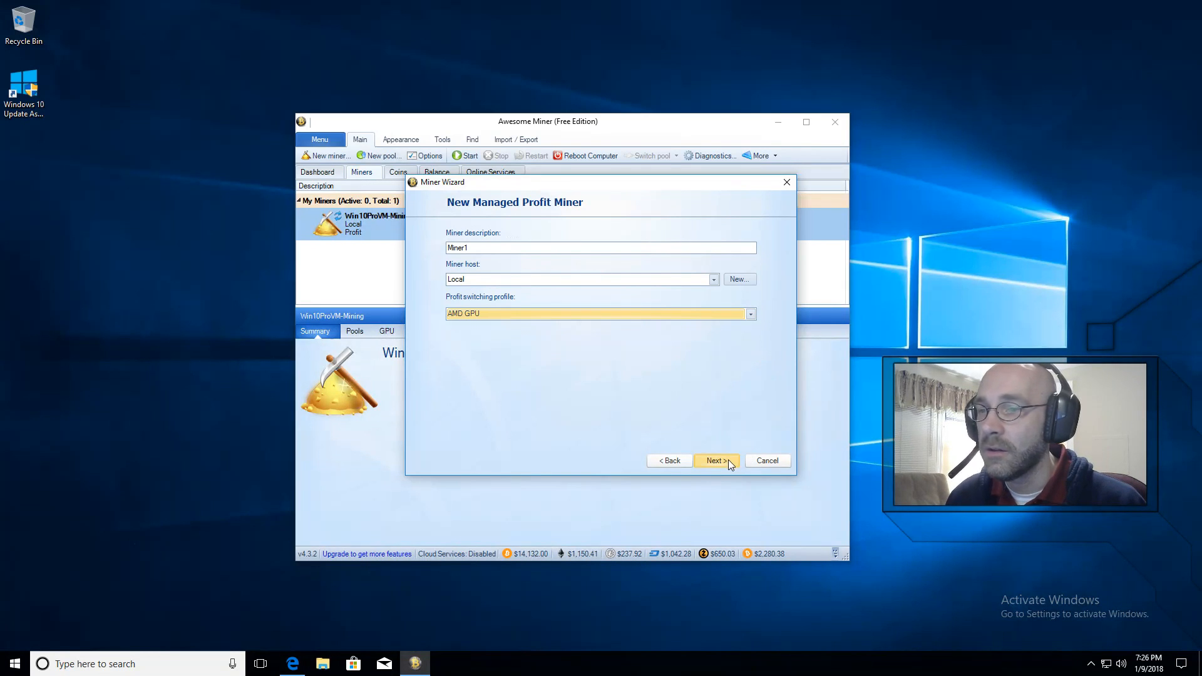
click(715, 461)
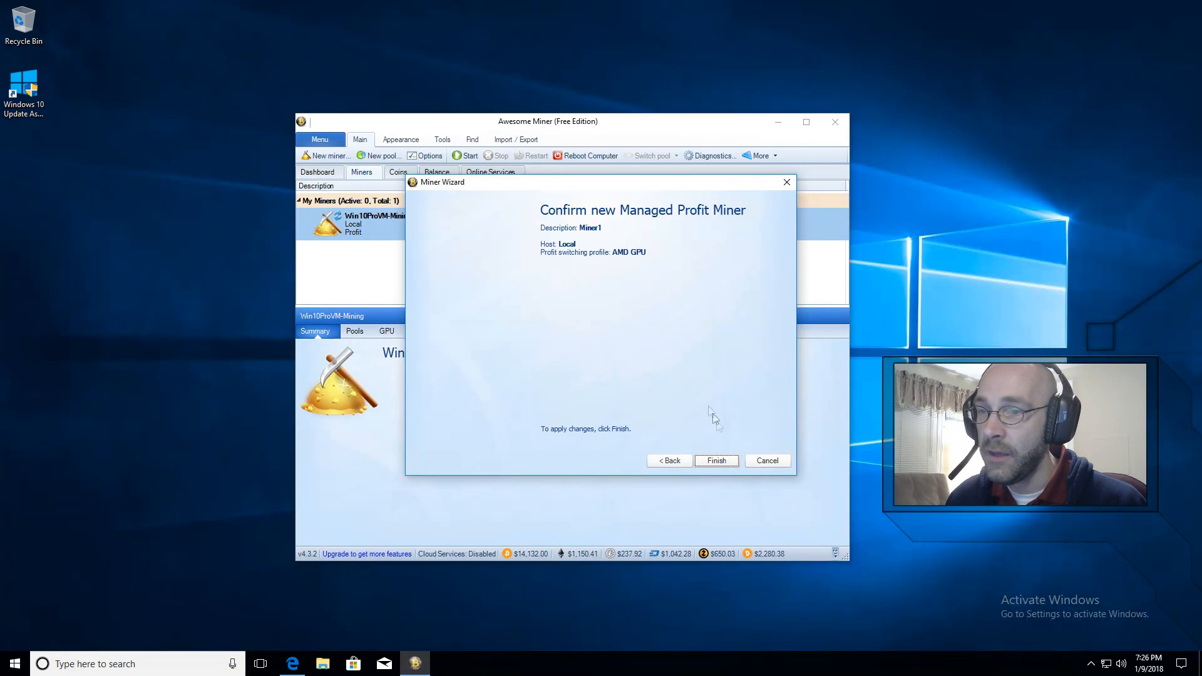
click(715, 460)
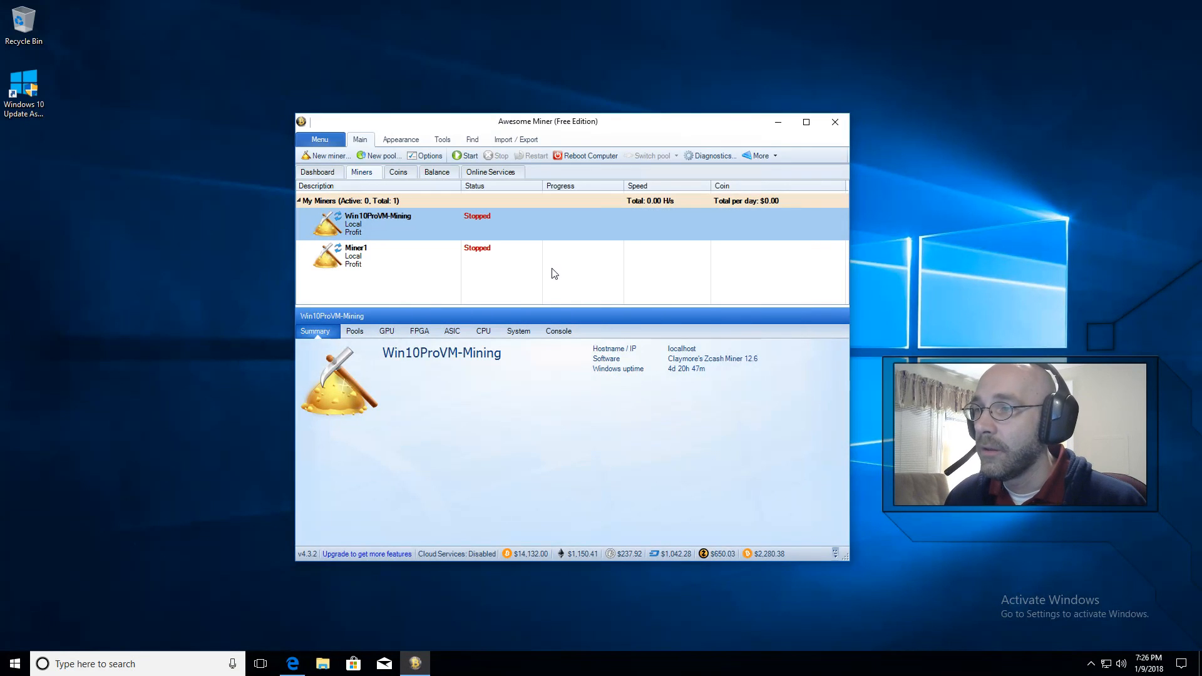
Step: Start a new pool described 'MONACOIN-MPH' for Miner1, then switch to Edge
click(355, 255)
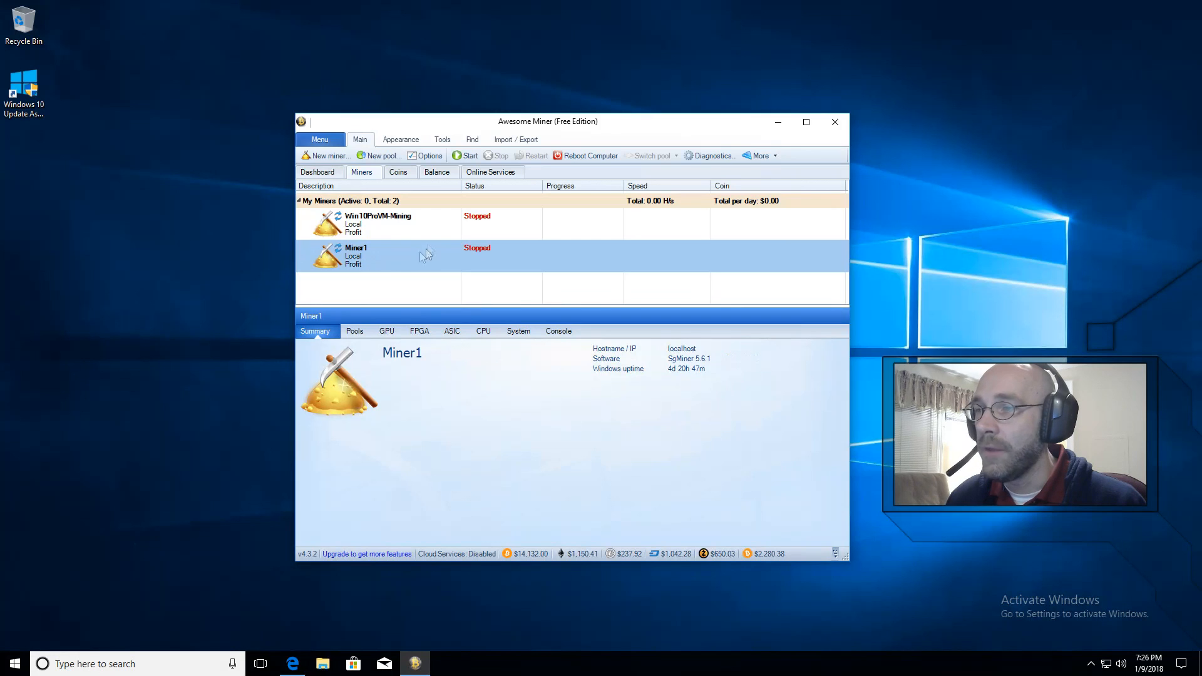
mouse_move(413, 257)
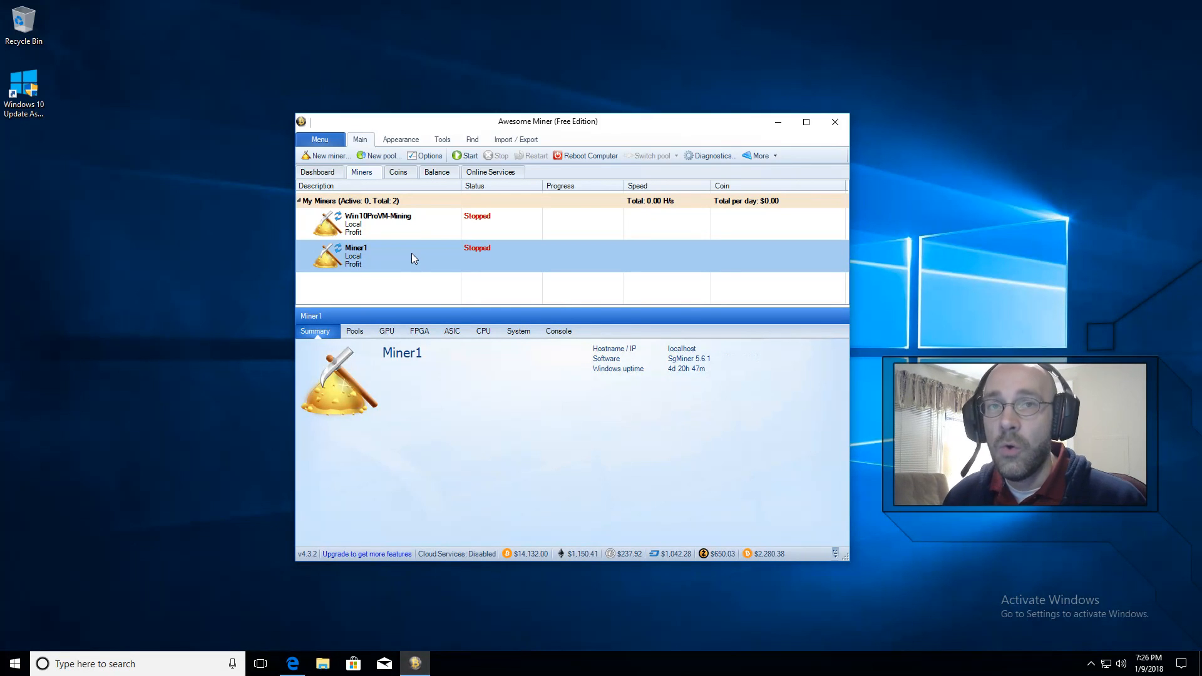
mouse_move(412, 235)
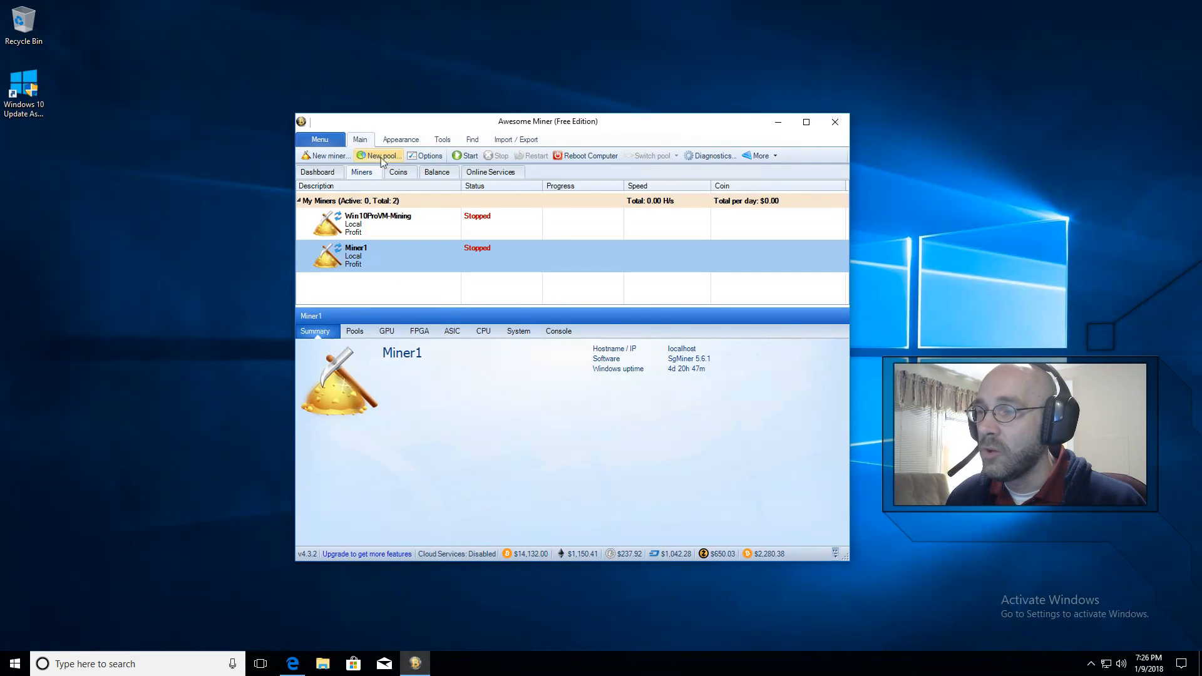
click(381, 156)
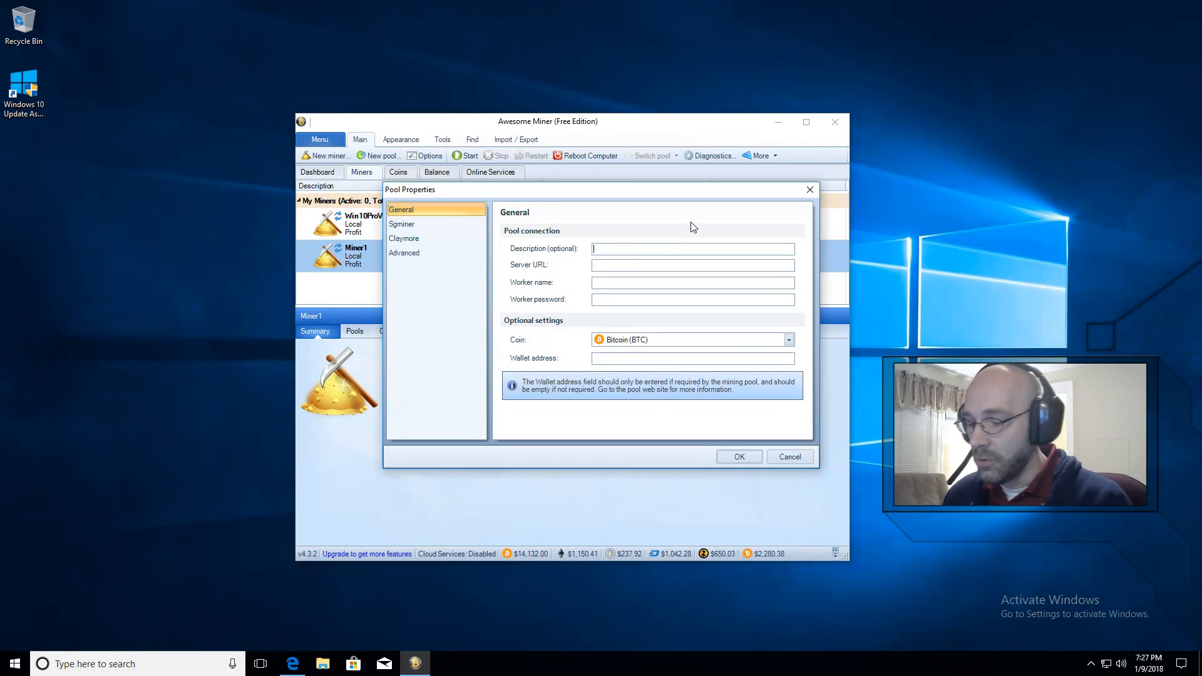
text(MONA)
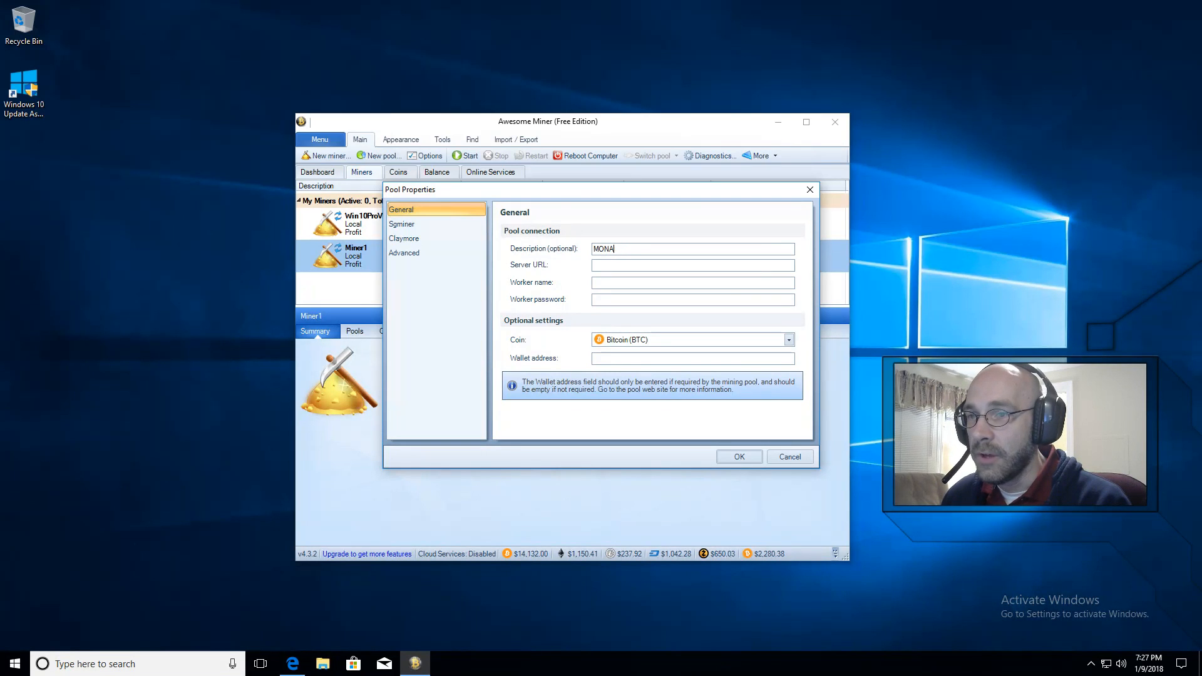
text(COIN-M)
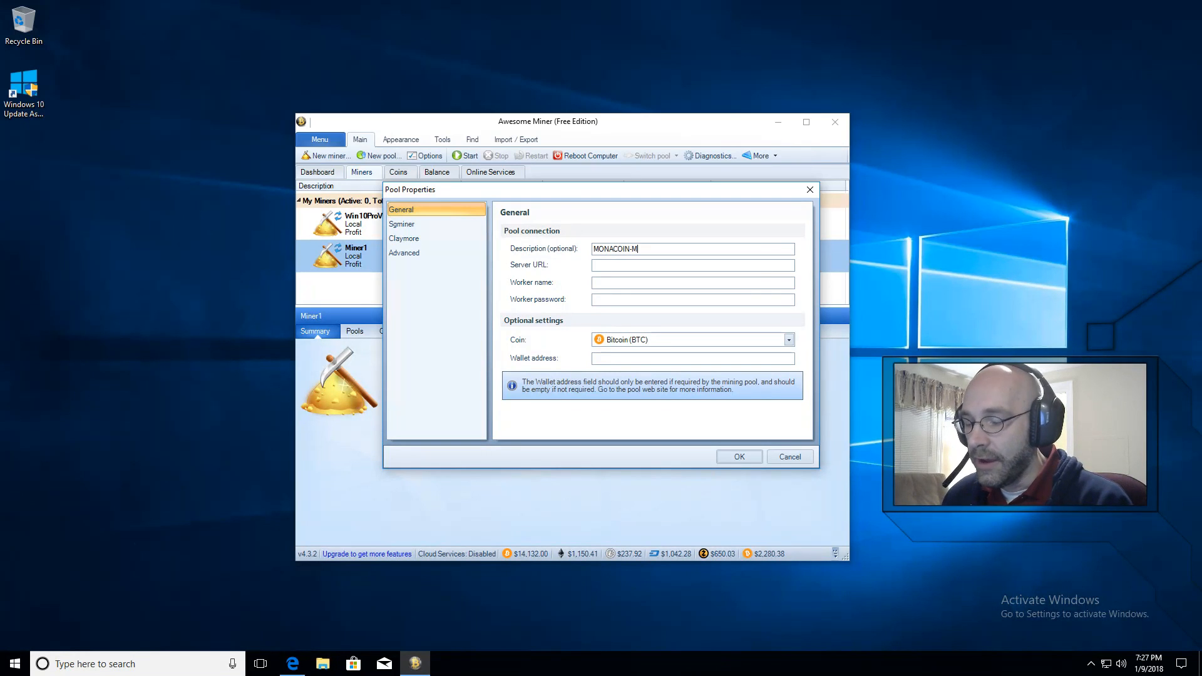
text(PH)
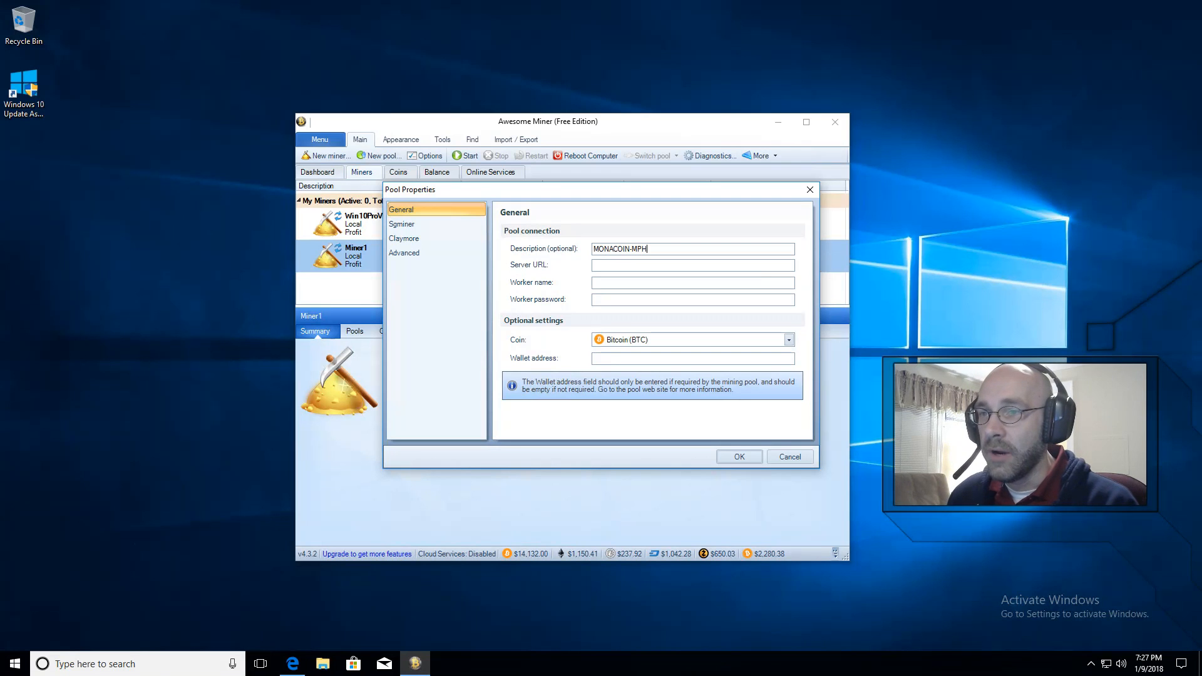
click(691, 264)
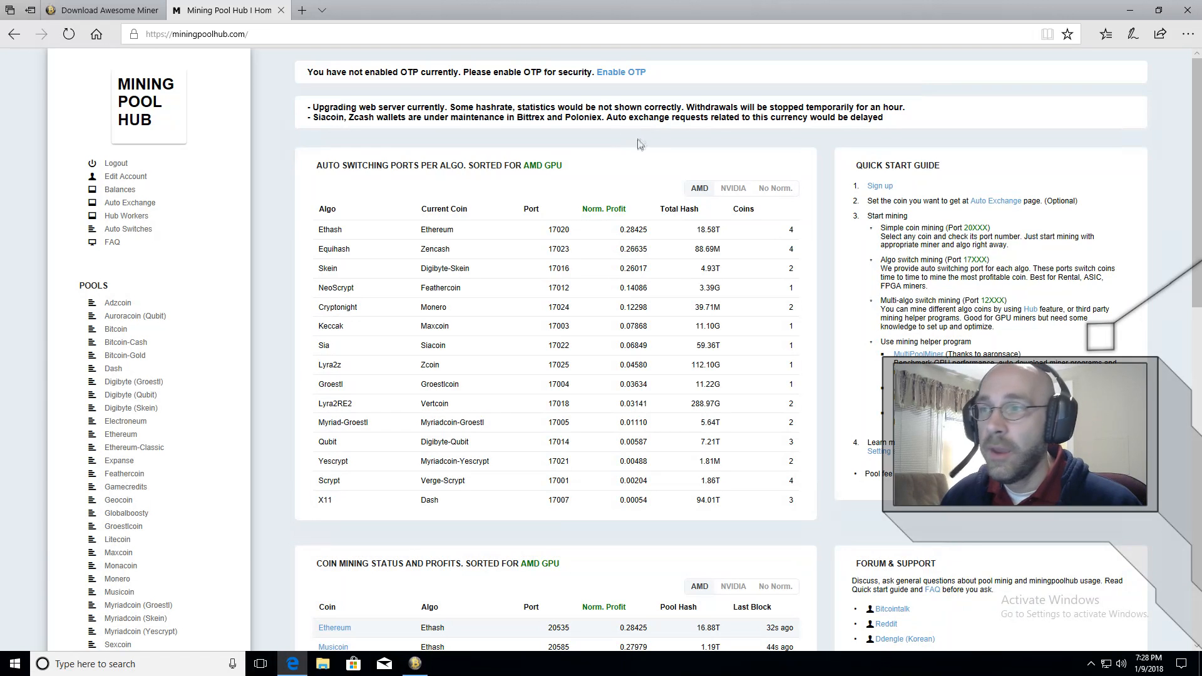
Step: Open Monacoin's Getting Started guide and copy host hub.miningpoolhub.com
scroll(down, 3)
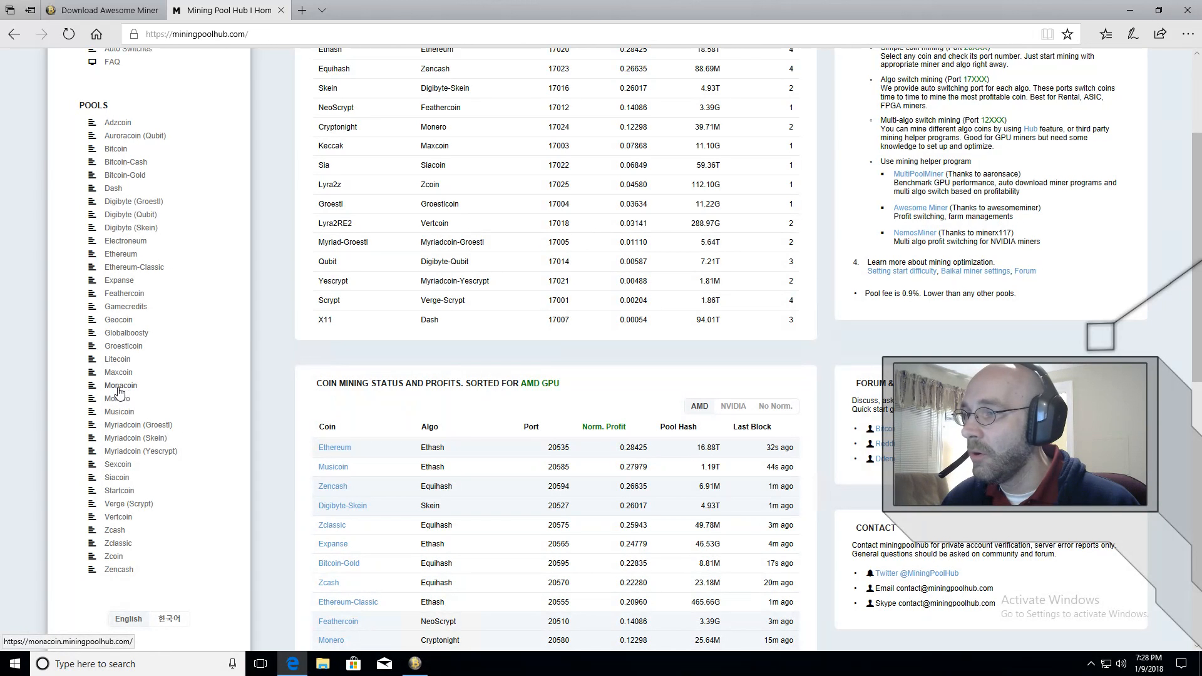
click(119, 385)
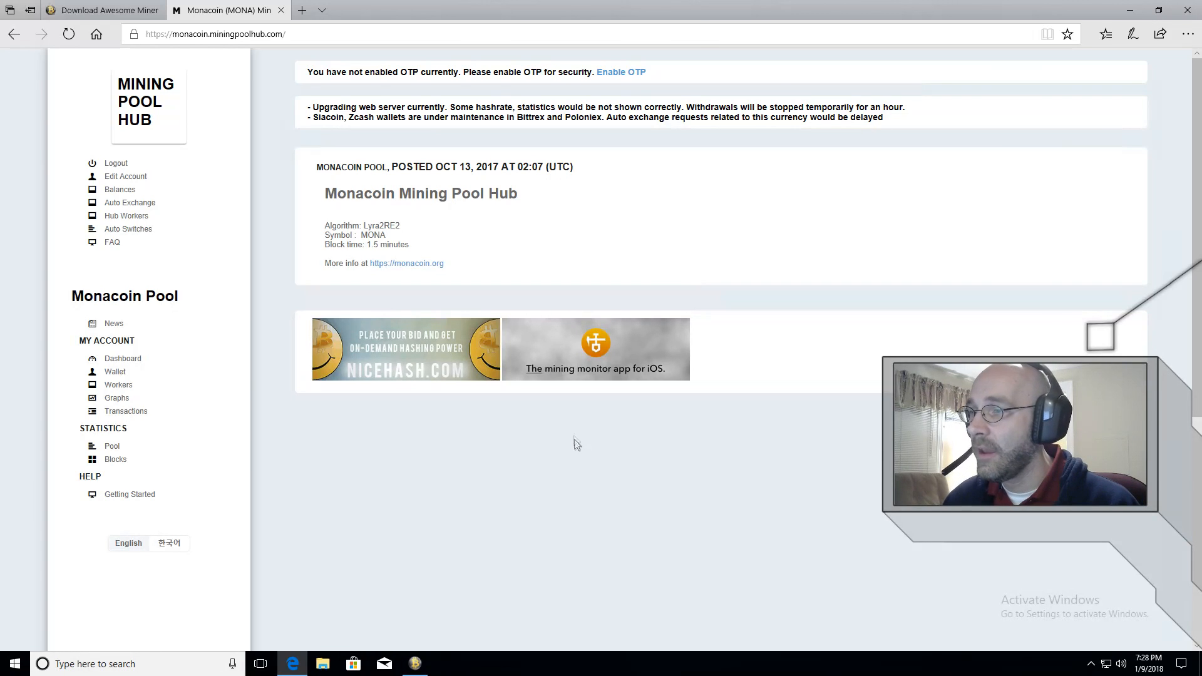
mouse_move(99, 489)
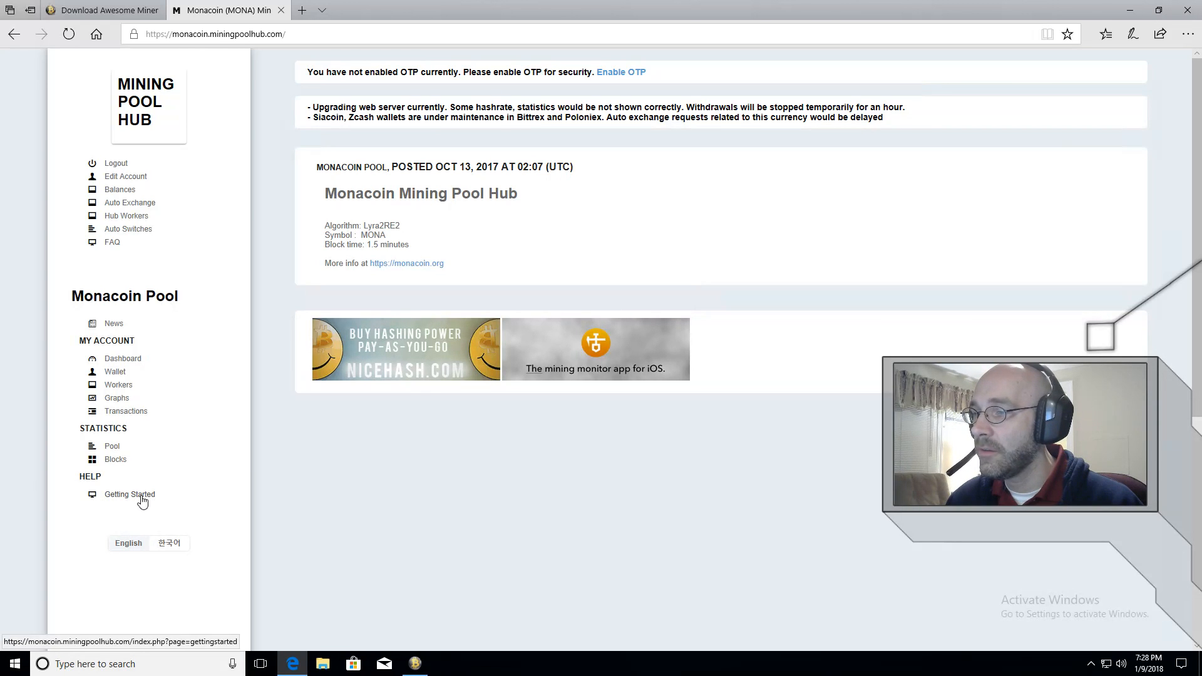
click(129, 494)
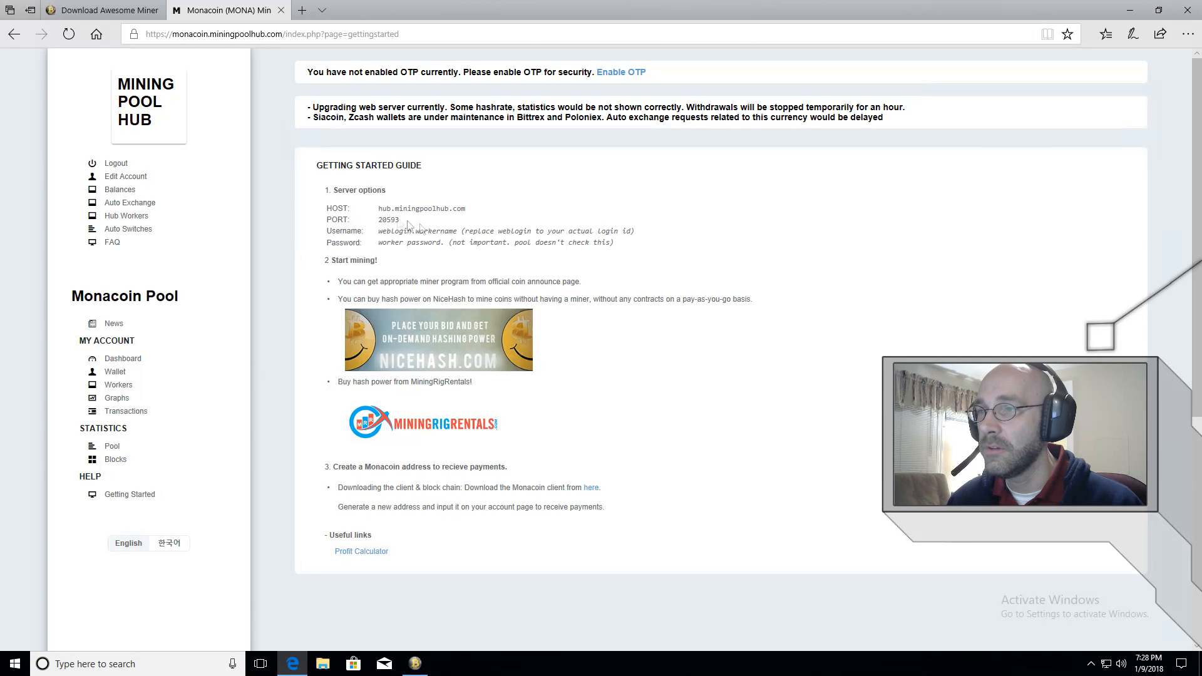
double_click(420, 208)
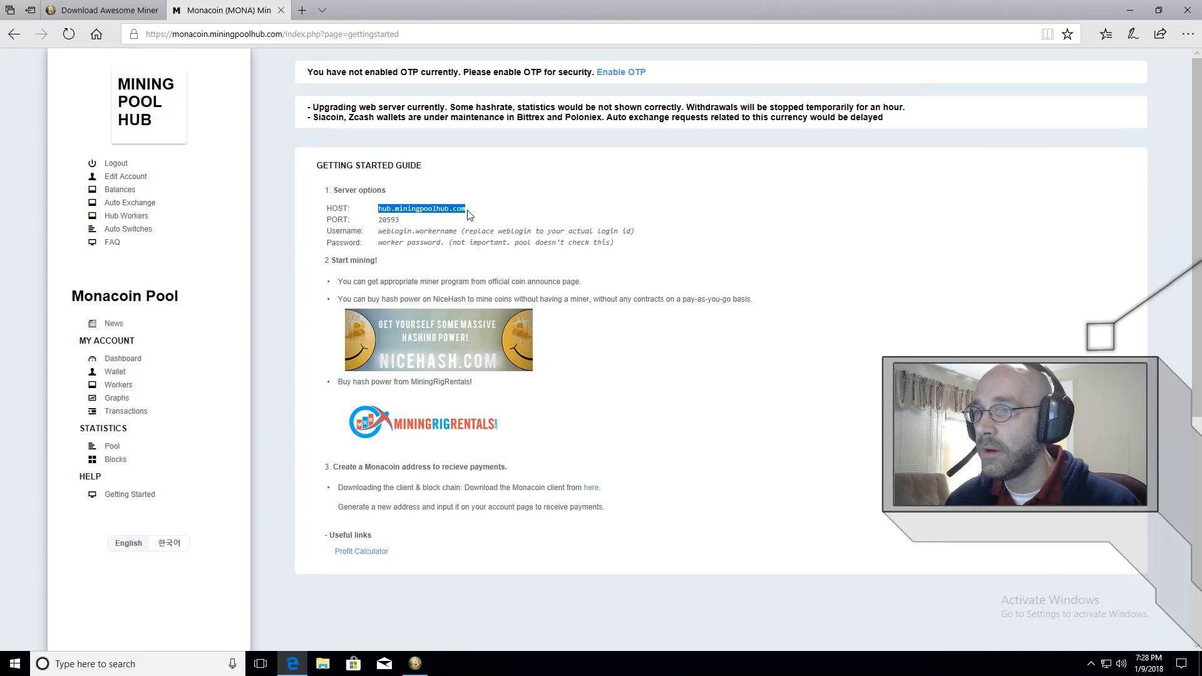
right_click(421, 208)
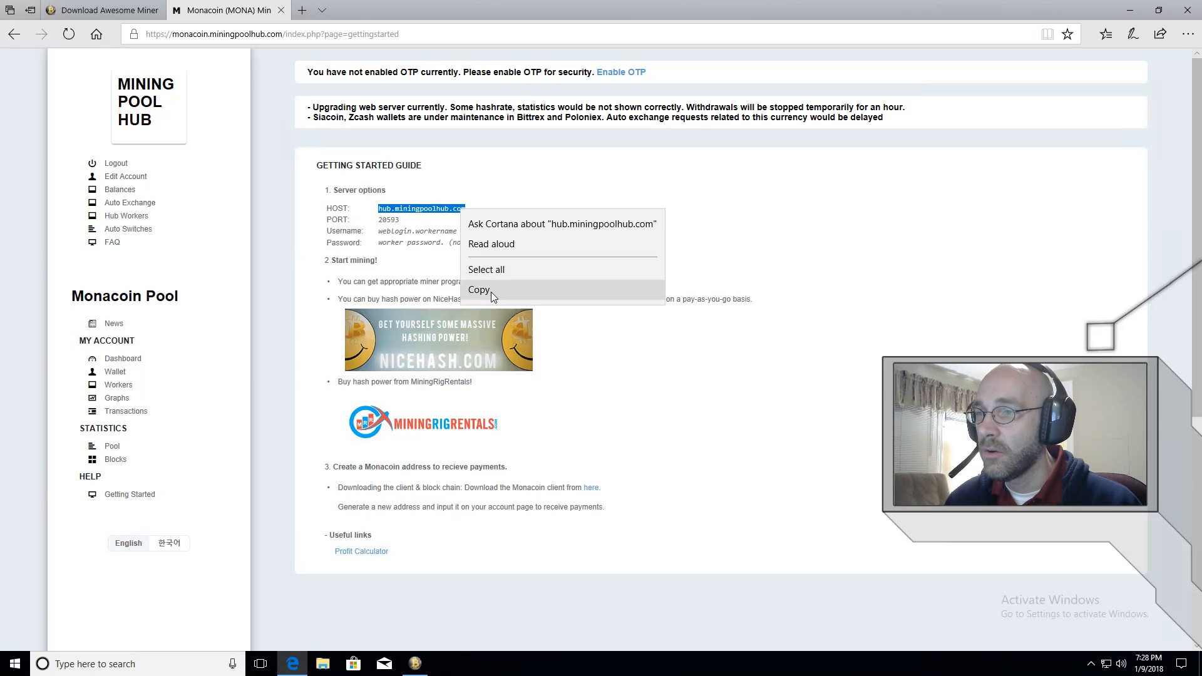
click(478, 290)
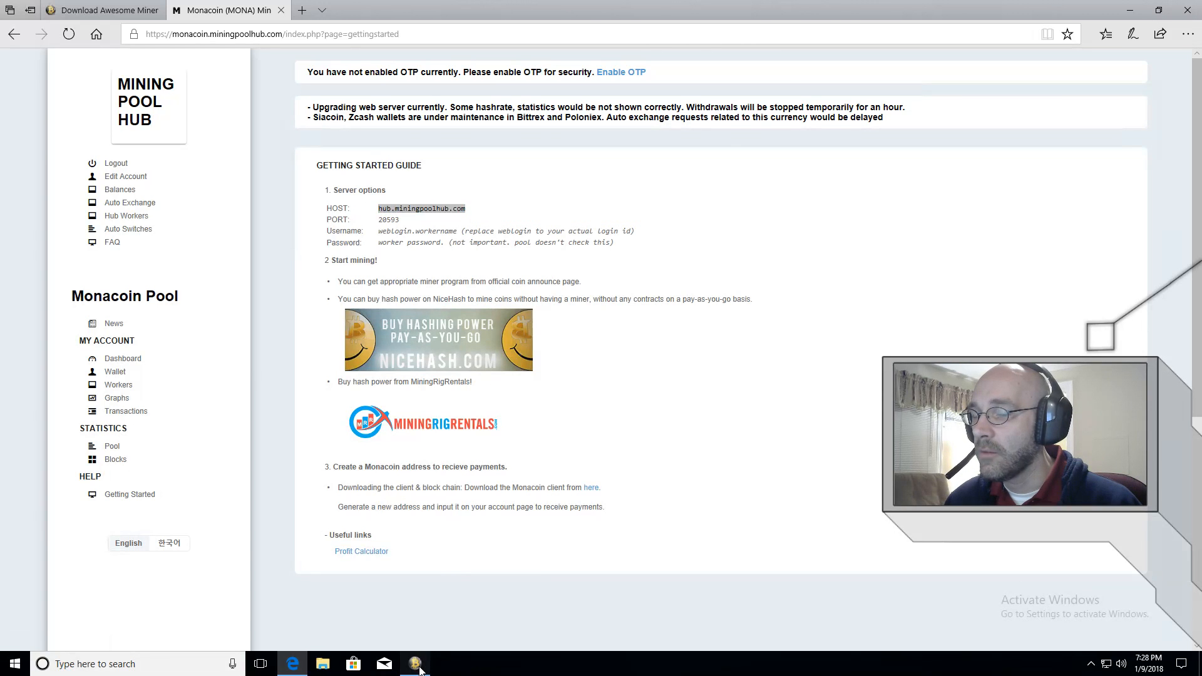
click(415, 664)
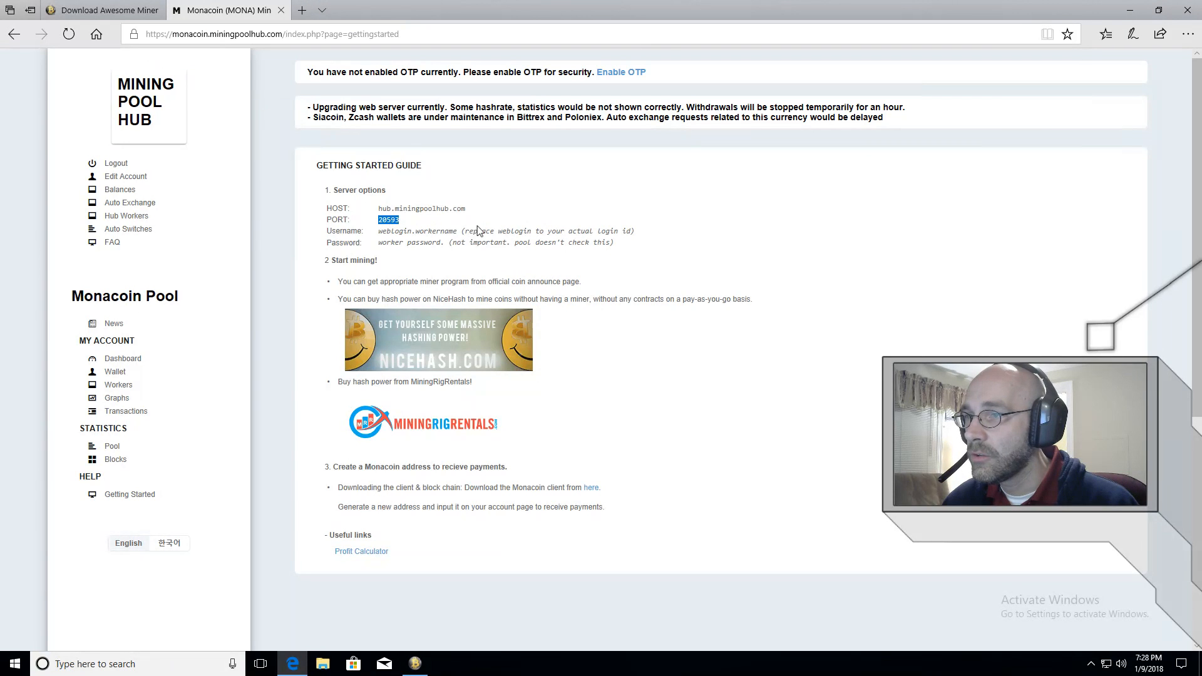
right_click(387, 220)
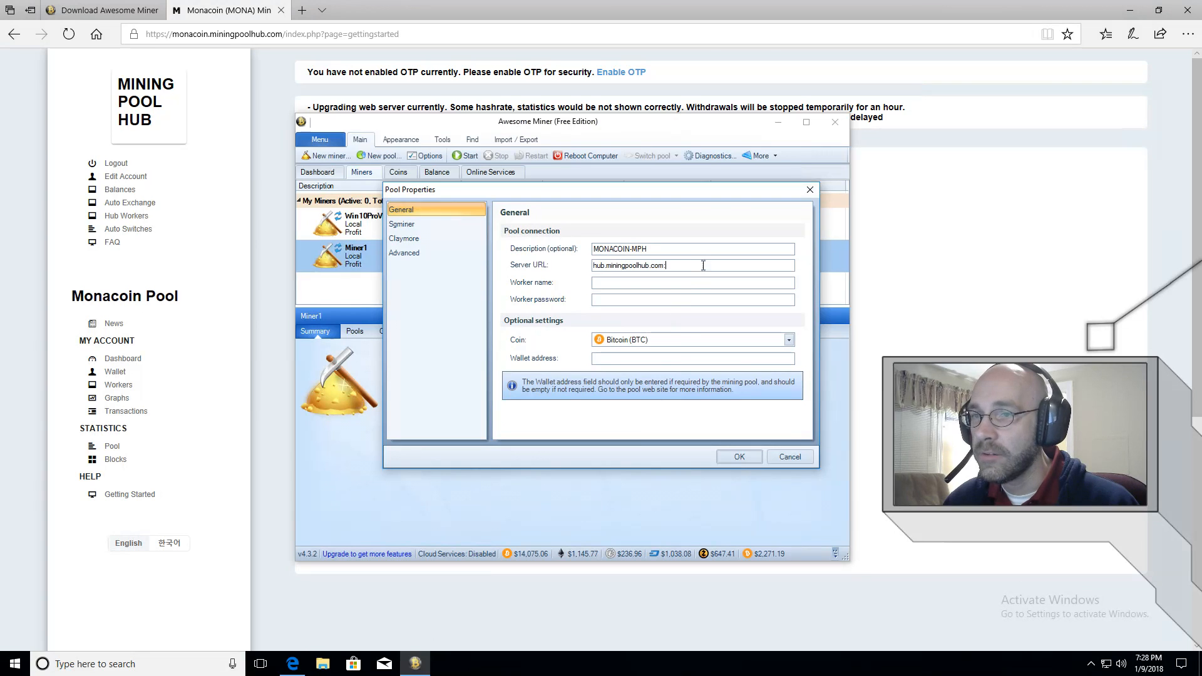
text(20593)
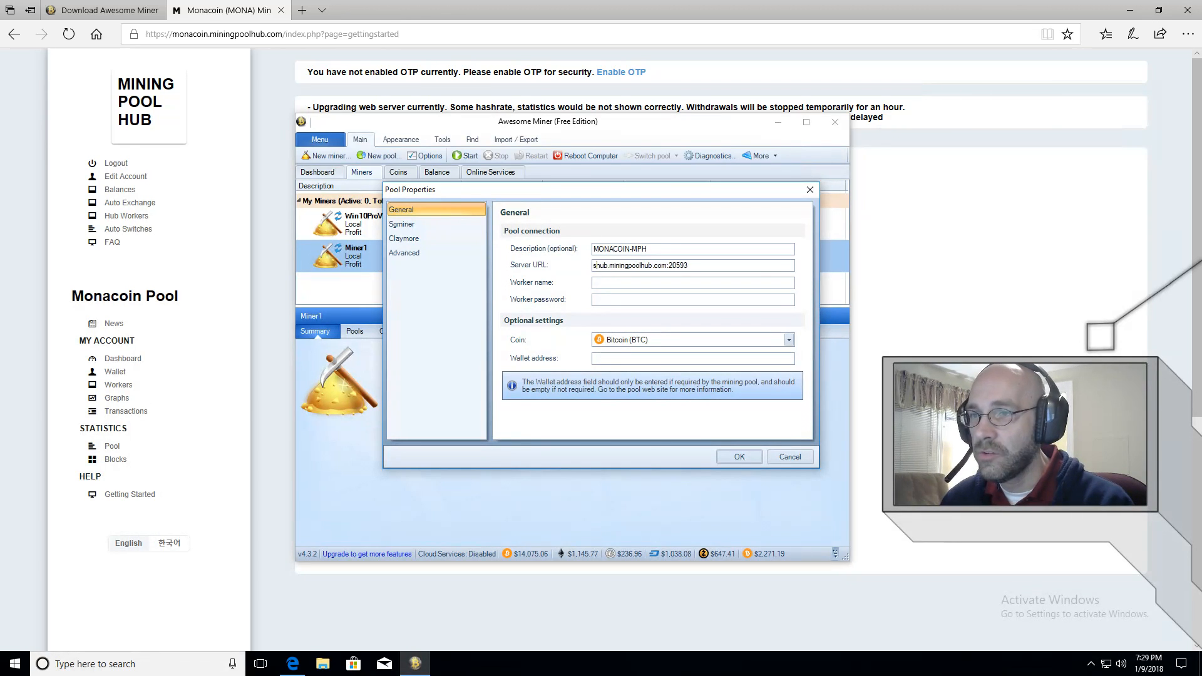
text(stratum+tcp://)
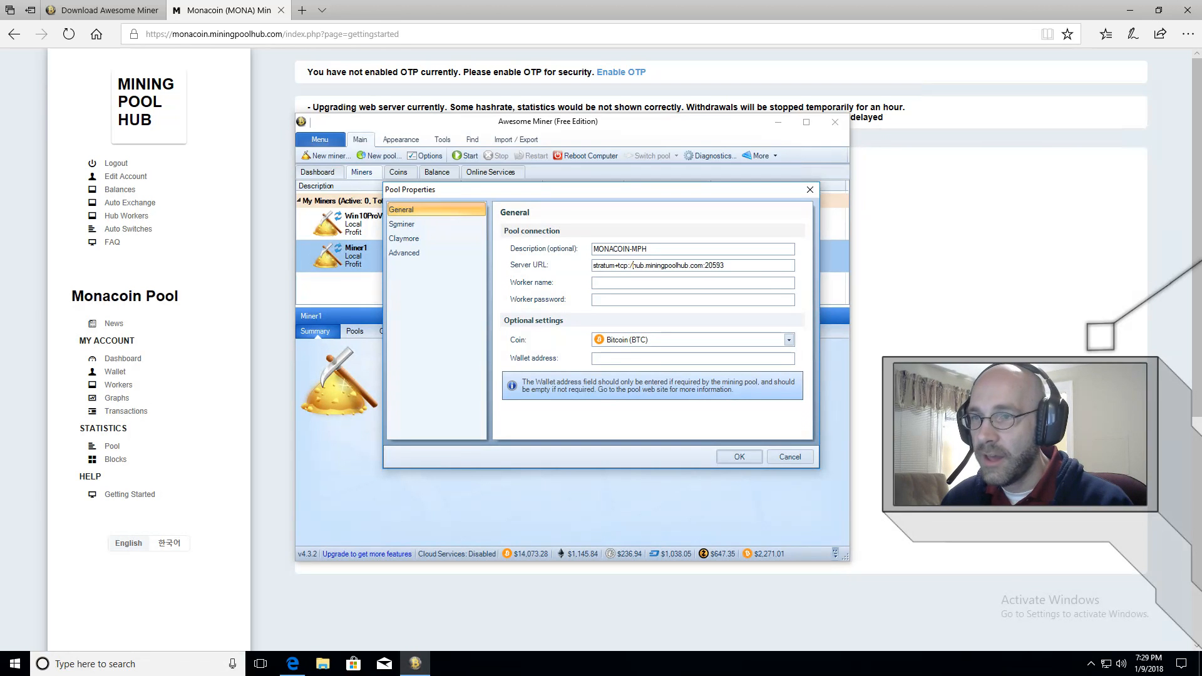
mouse_move(732, 294)
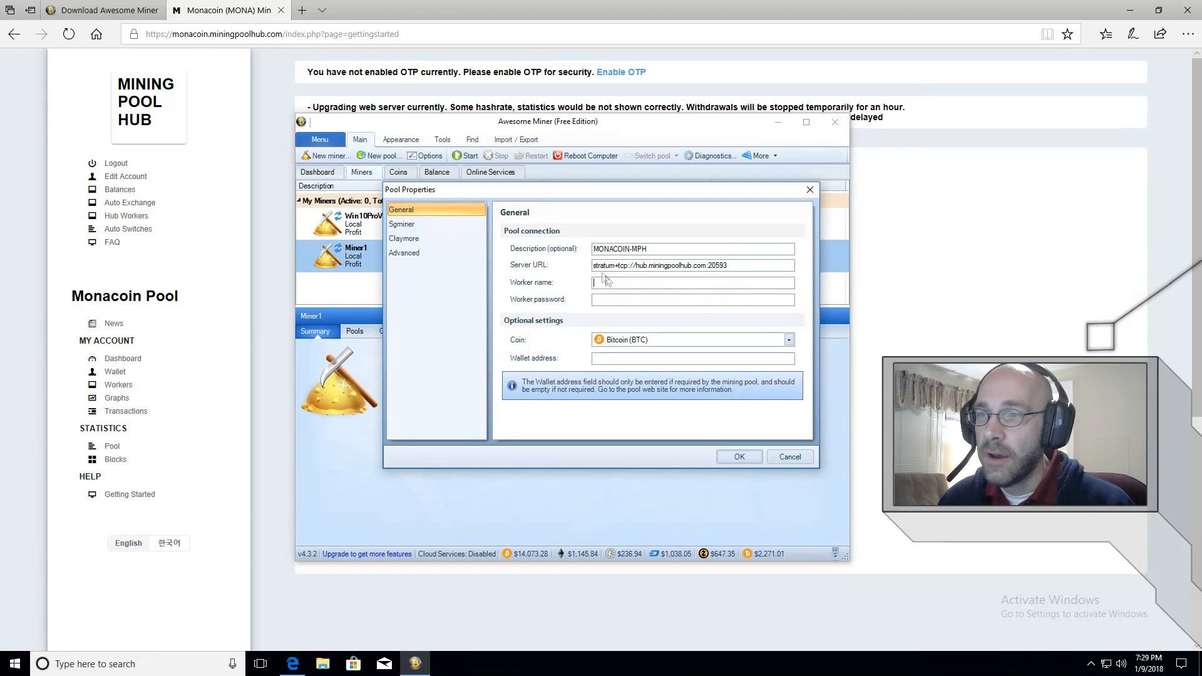
mouse_move(605, 281)
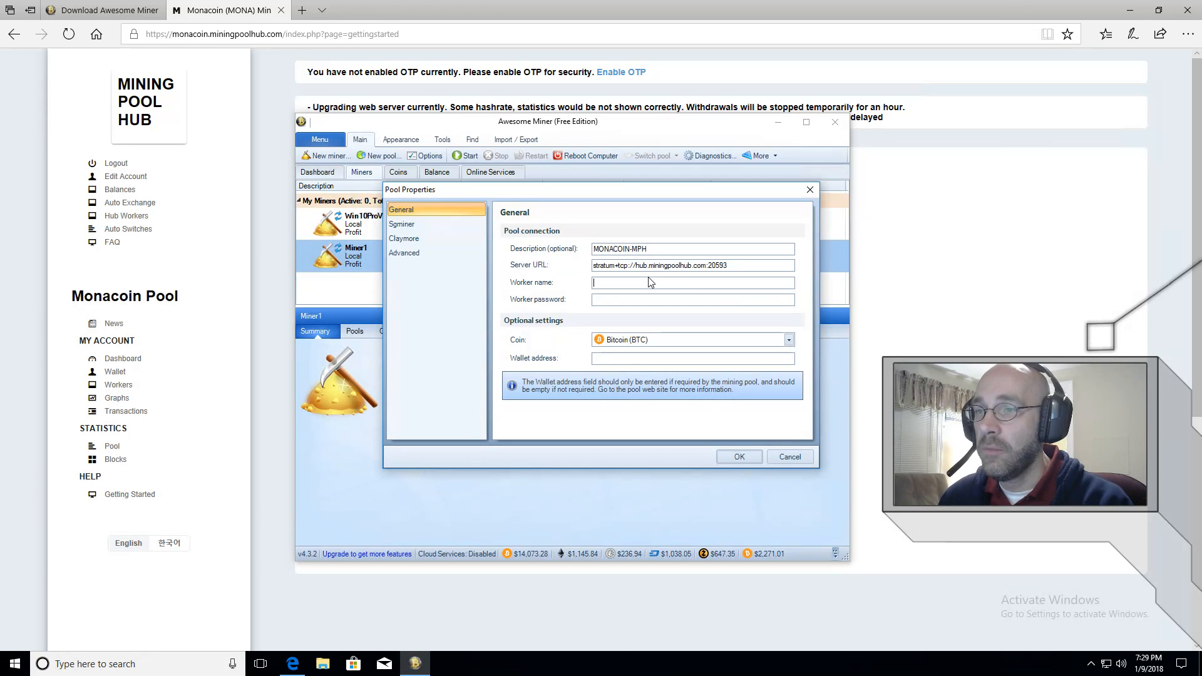
text(GooseTech.)
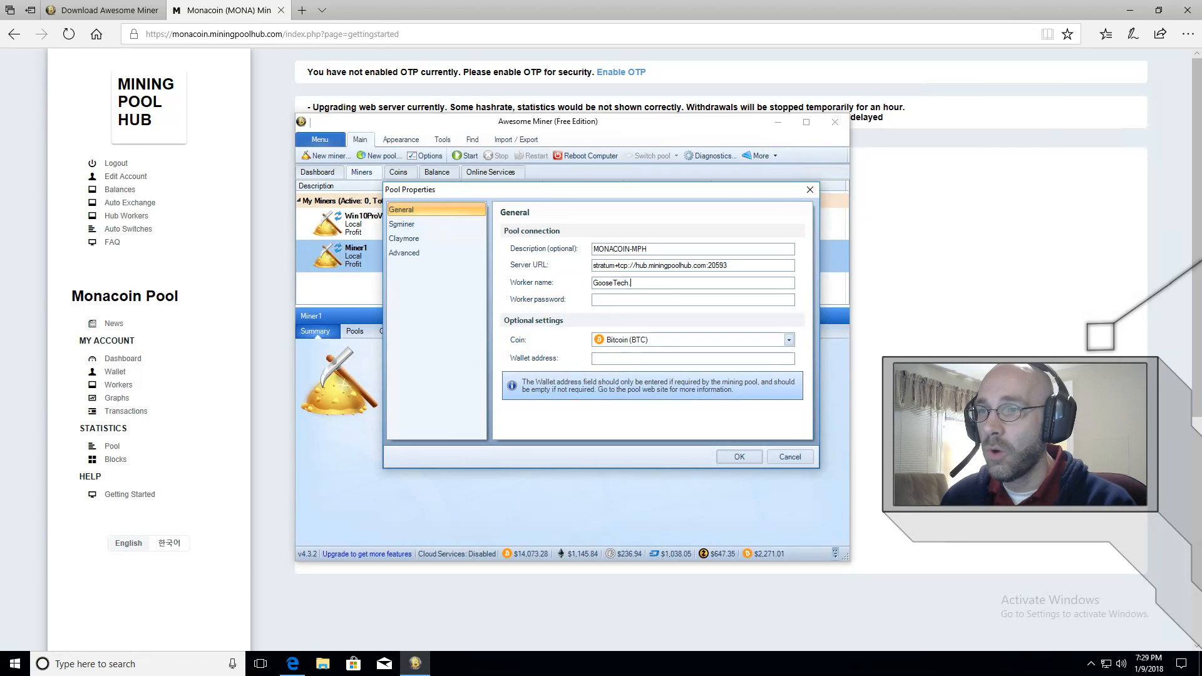
text(Miner1)
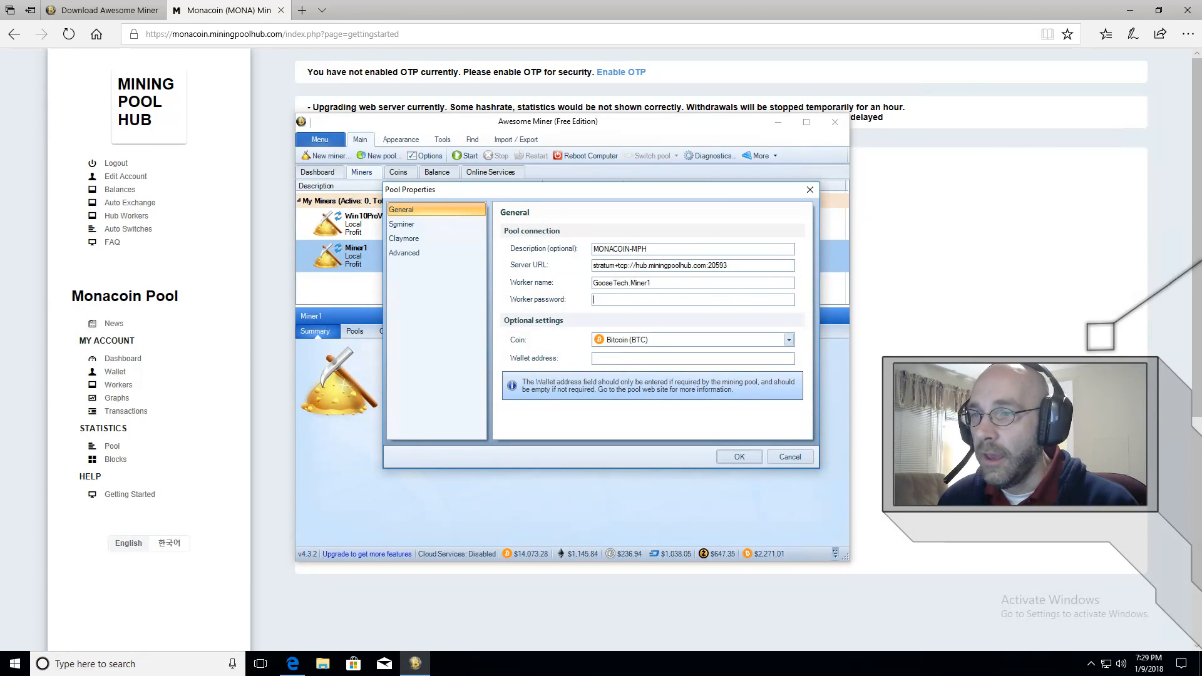
text(x)
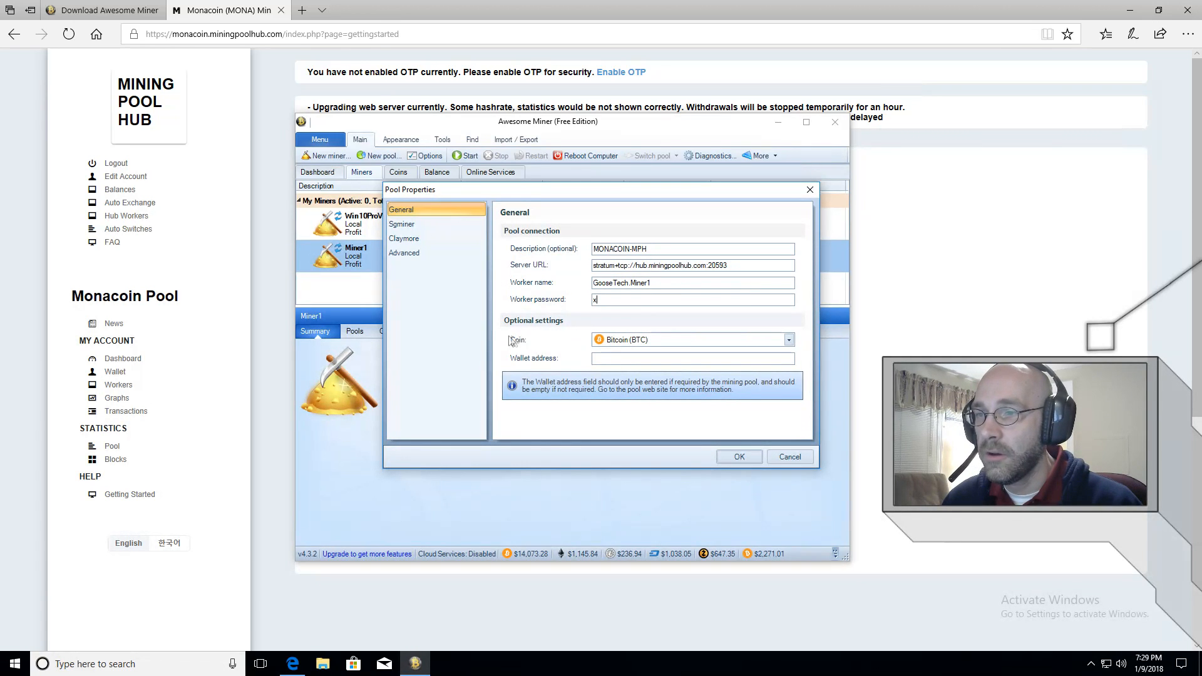
mouse_move(795, 352)
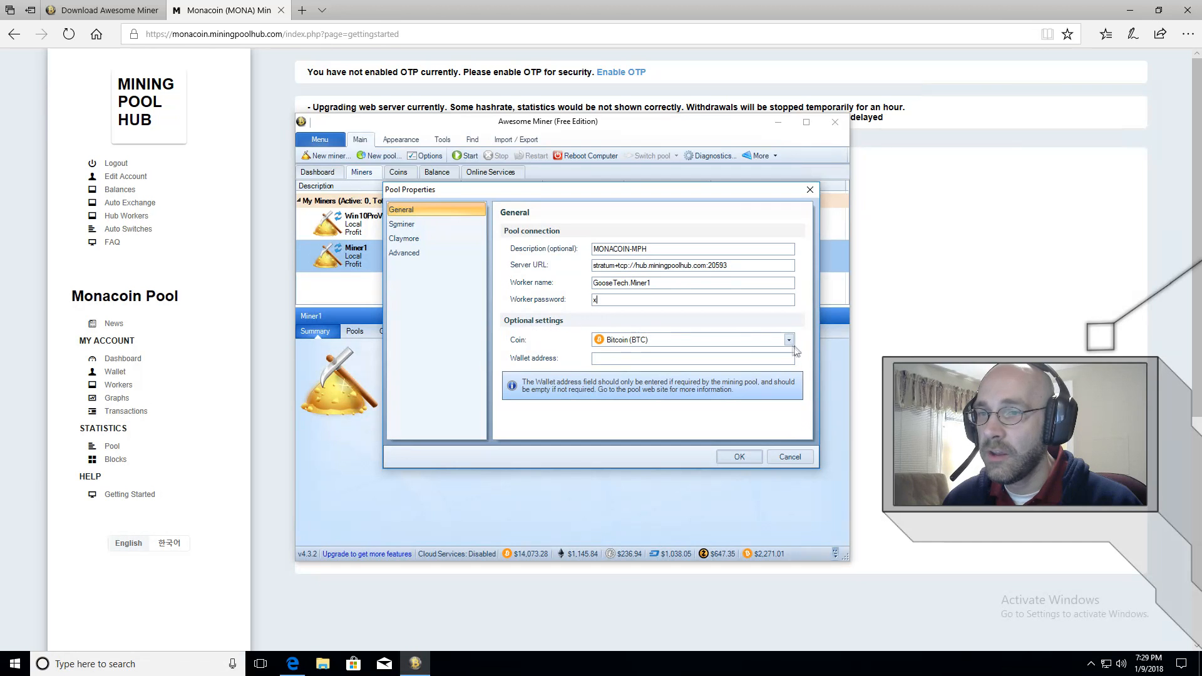
Step: Set the pool's coin to Monacoin (MONA) and save the pool
click(788, 339)
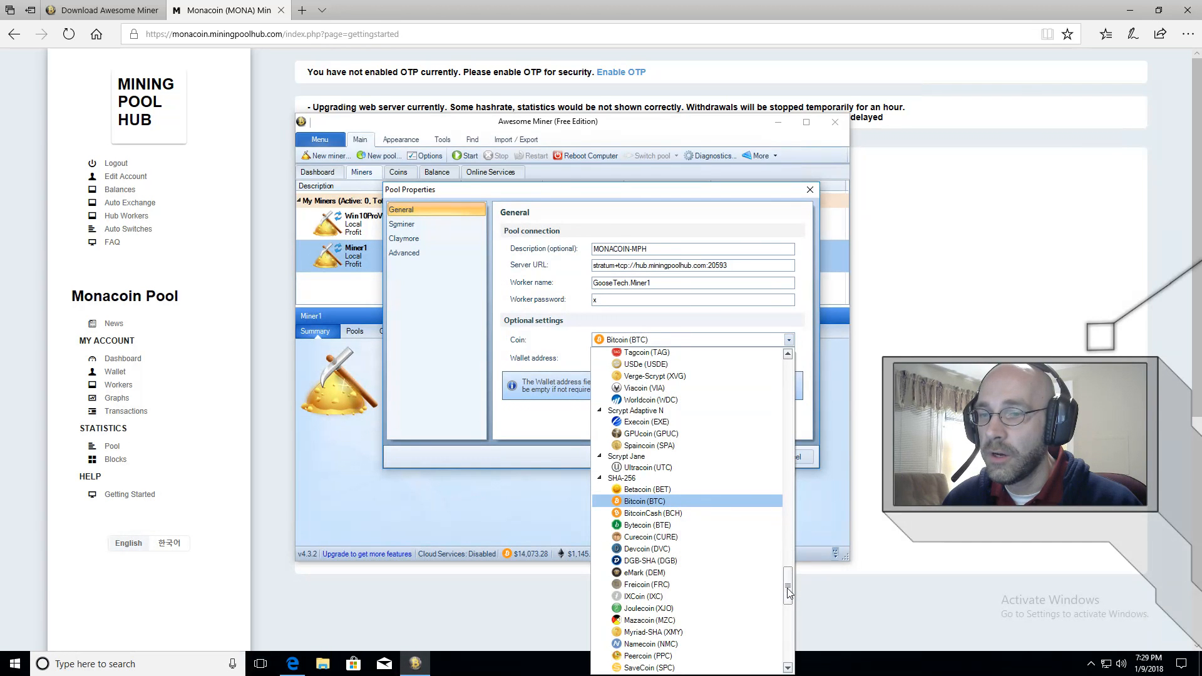
scroll(down, 3)
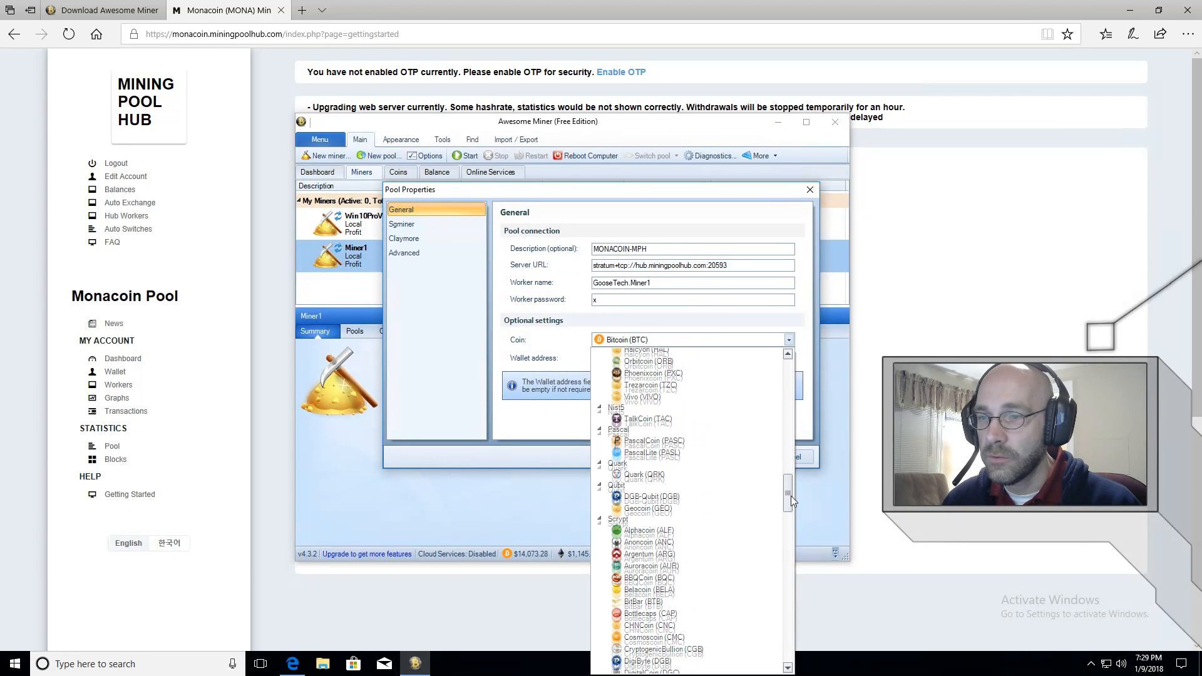
scroll(up, 3)
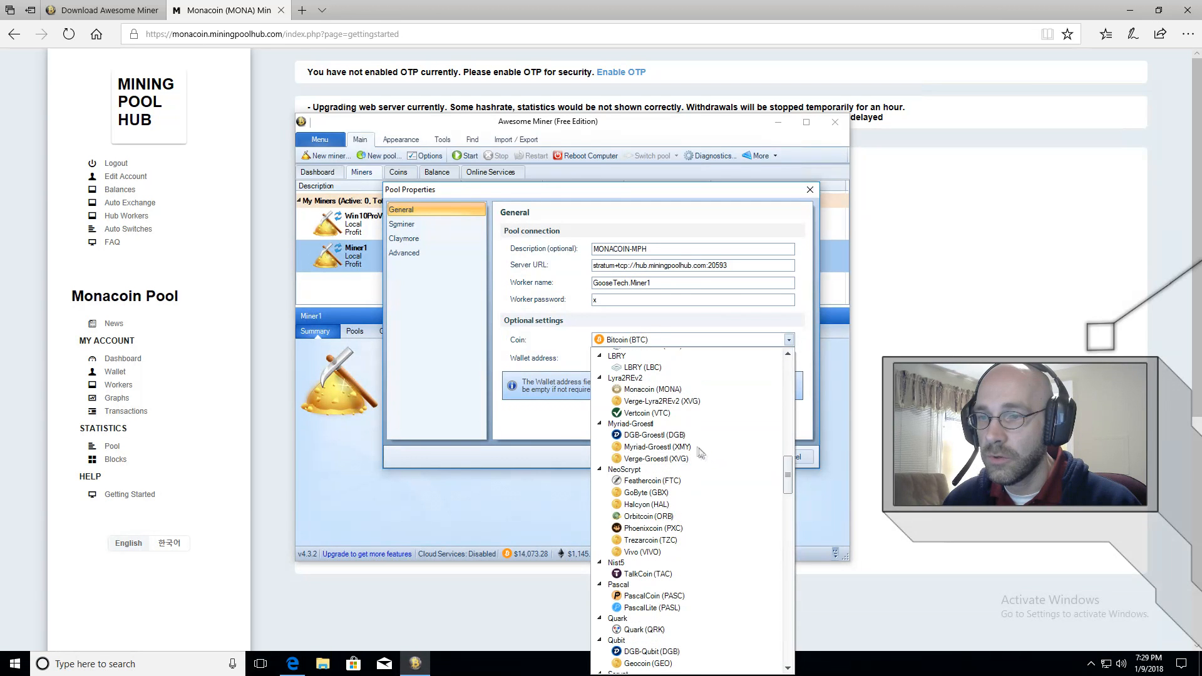
click(652, 388)
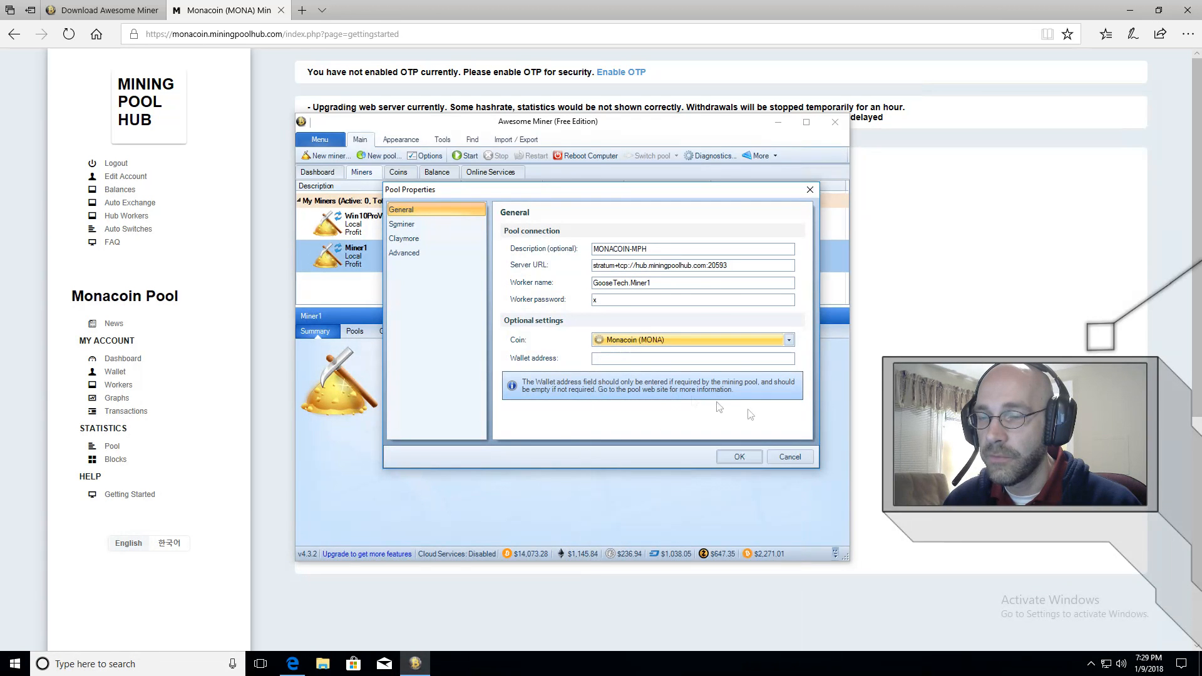
click(738, 456)
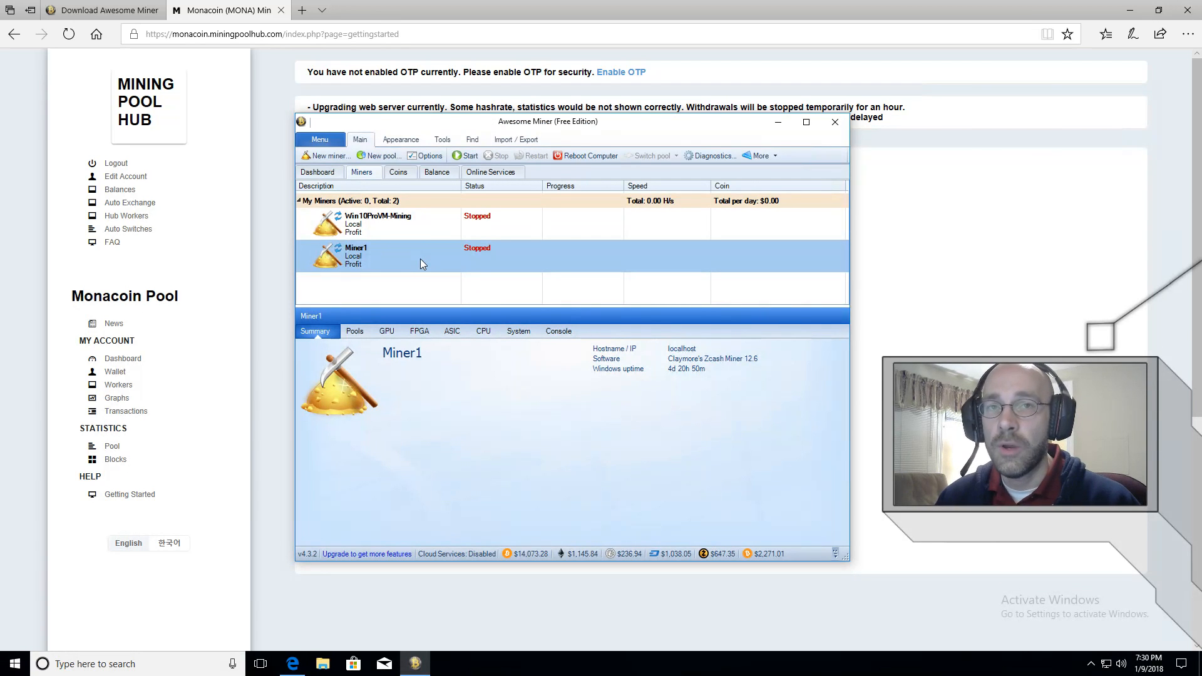
mouse_move(420, 253)
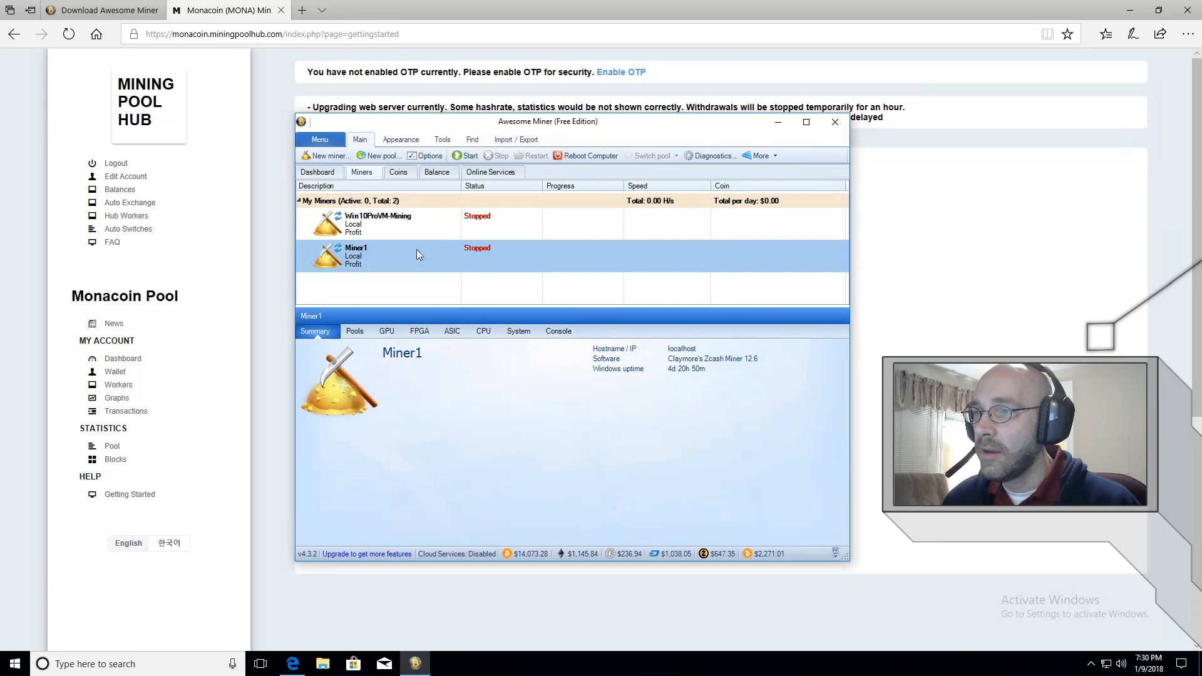
mouse_move(434, 256)
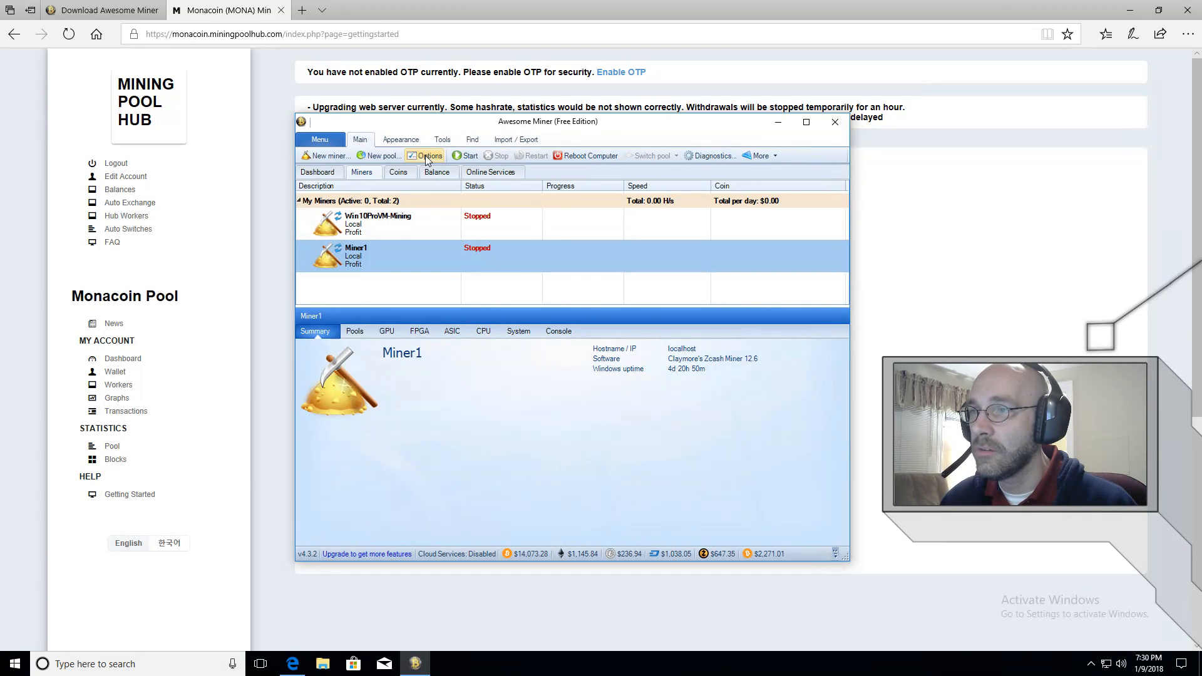
Step: Open Options from the Main ribbon
click(426, 156)
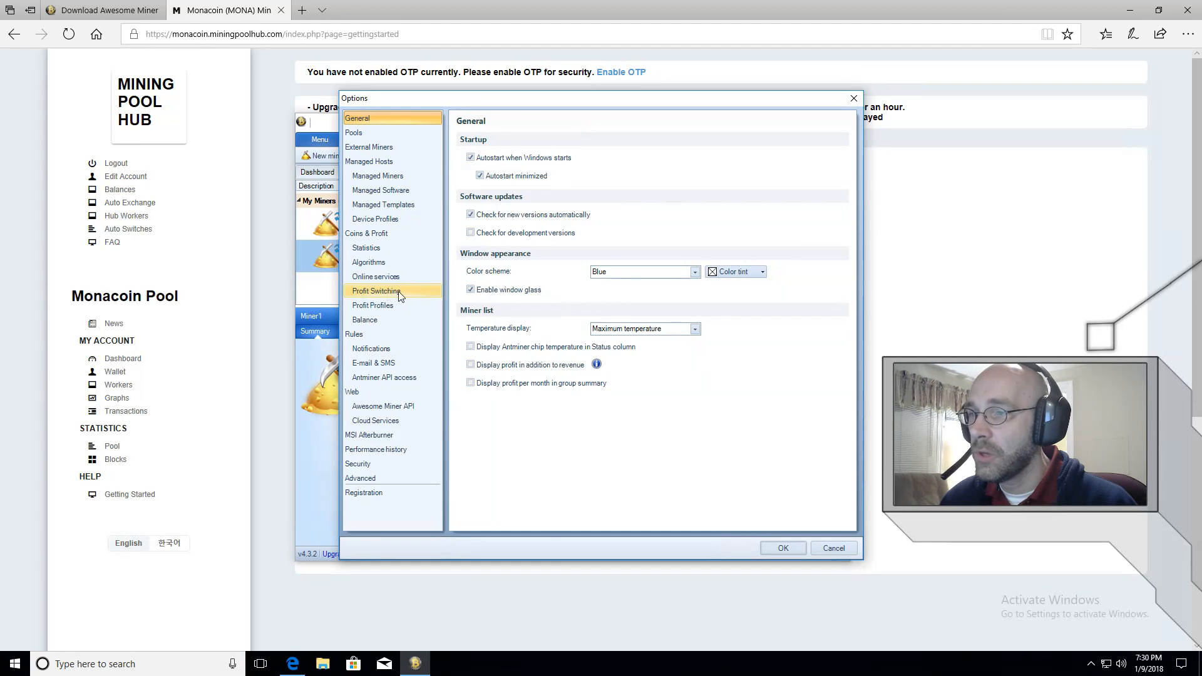
Step: Keep Custom pools enabled, select MONACOIN-MPH [Monacoin (MONA)] for profit switching, and save
click(376, 290)
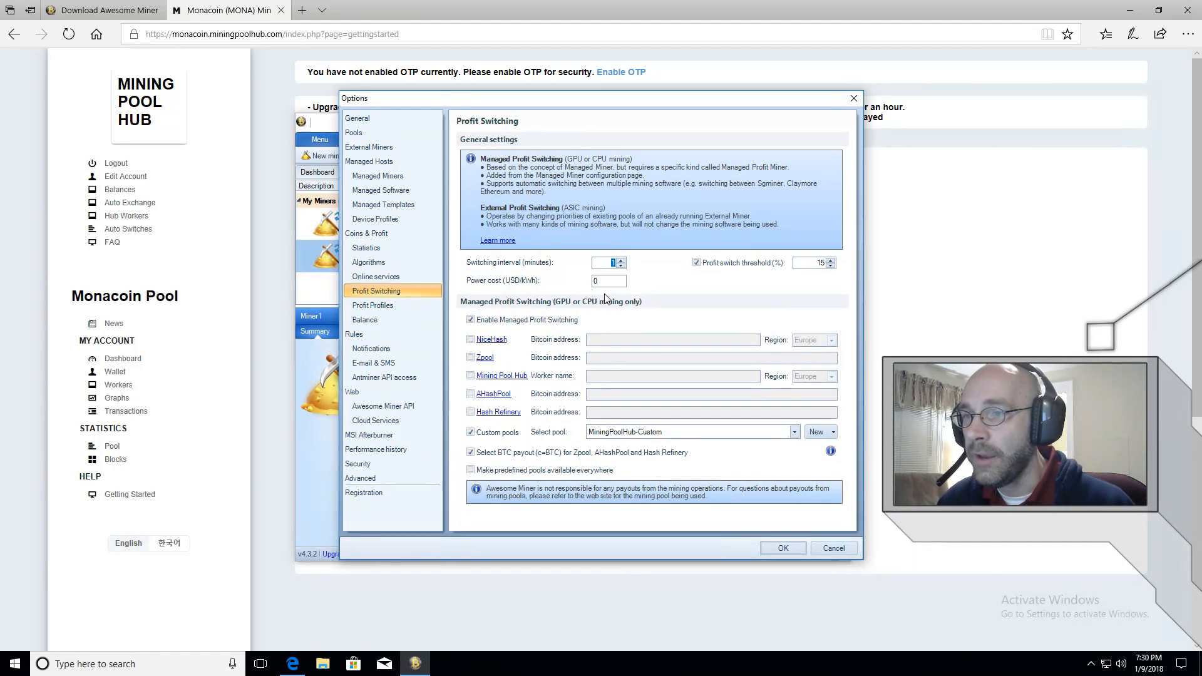
mouse_move(650, 298)
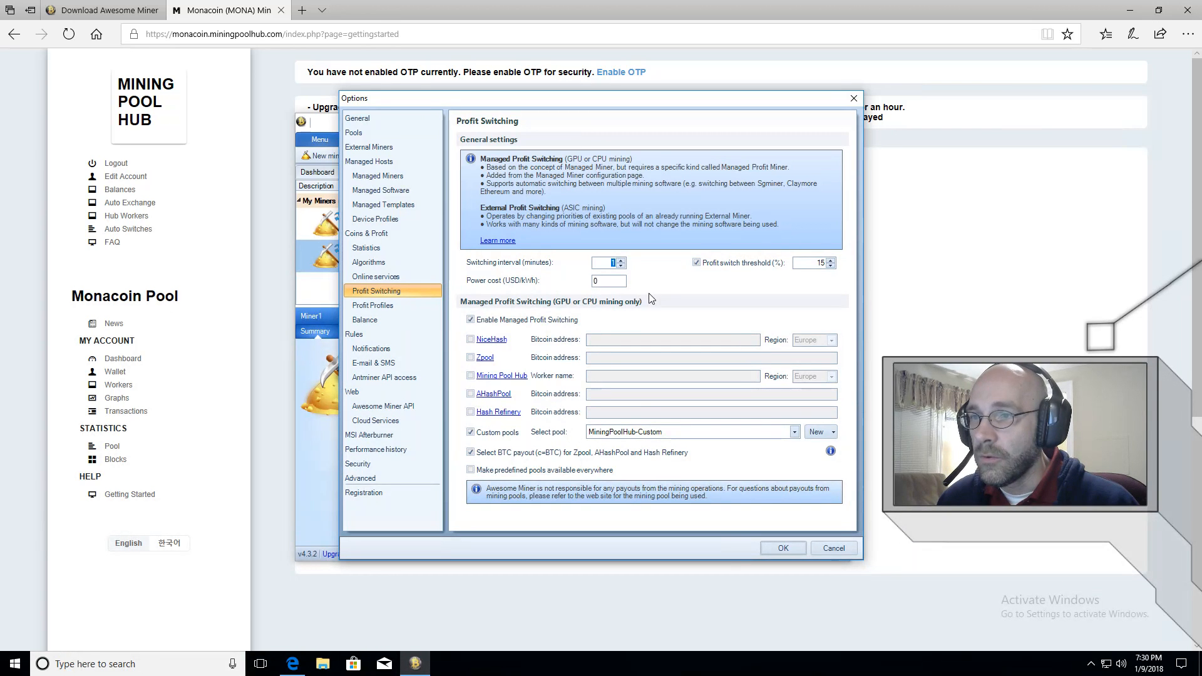
mouse_move(559, 315)
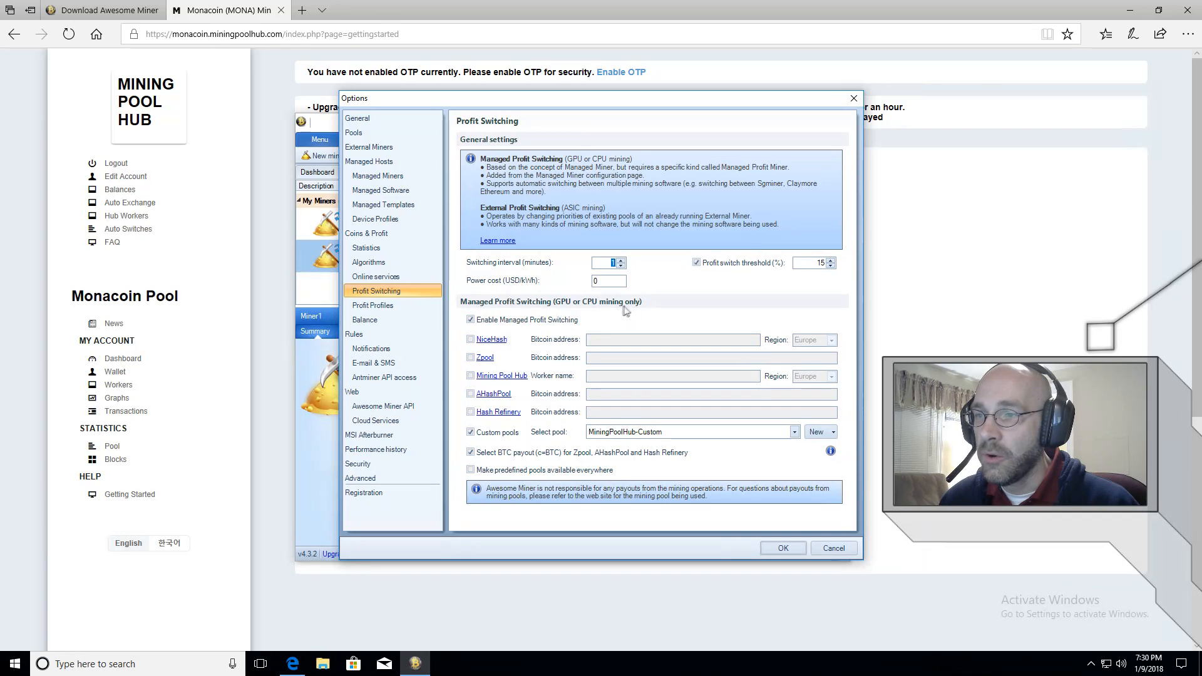
click(470, 320)
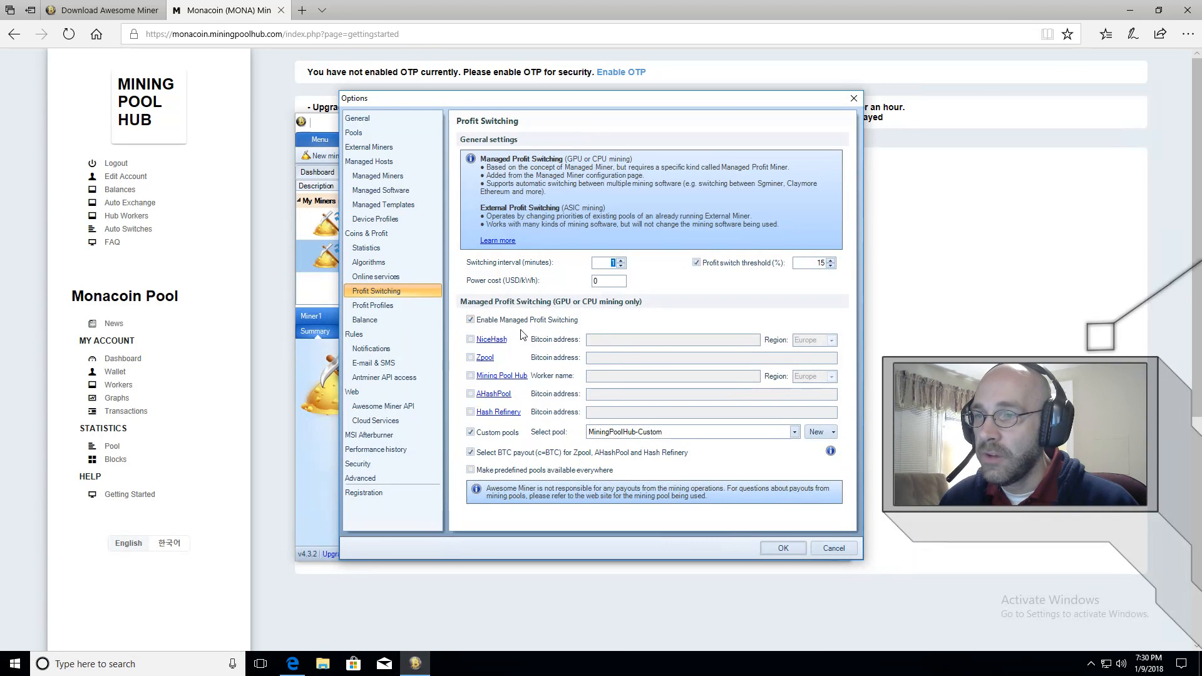
click(470, 320)
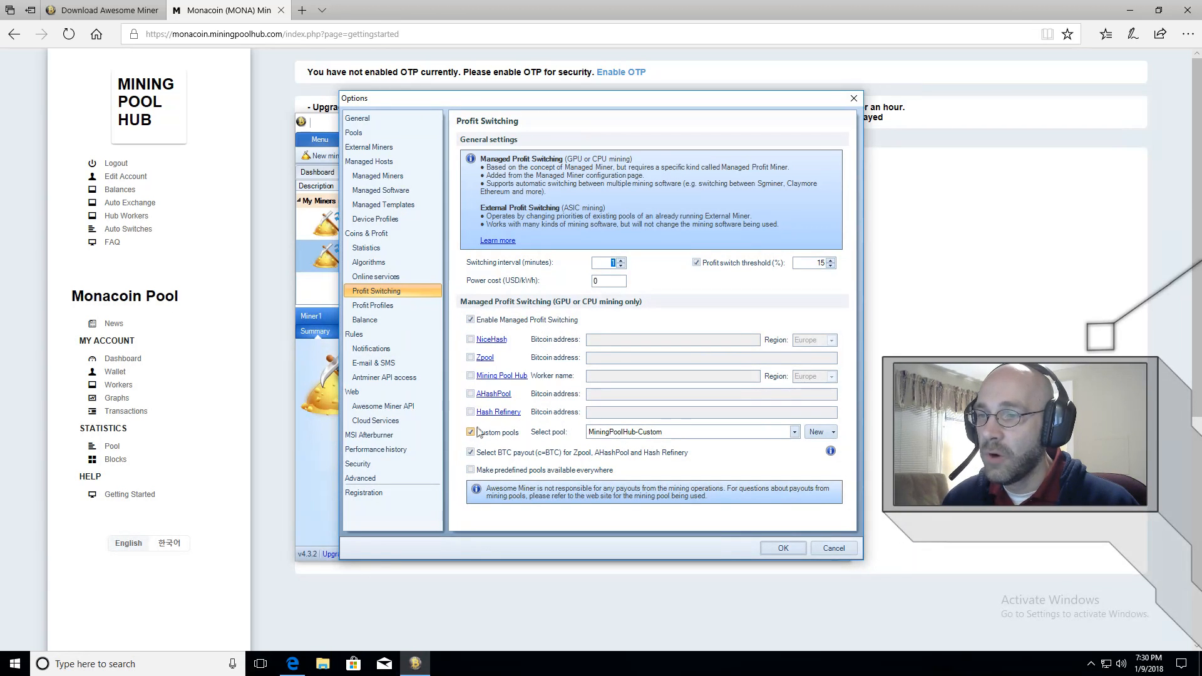
click(470, 432)
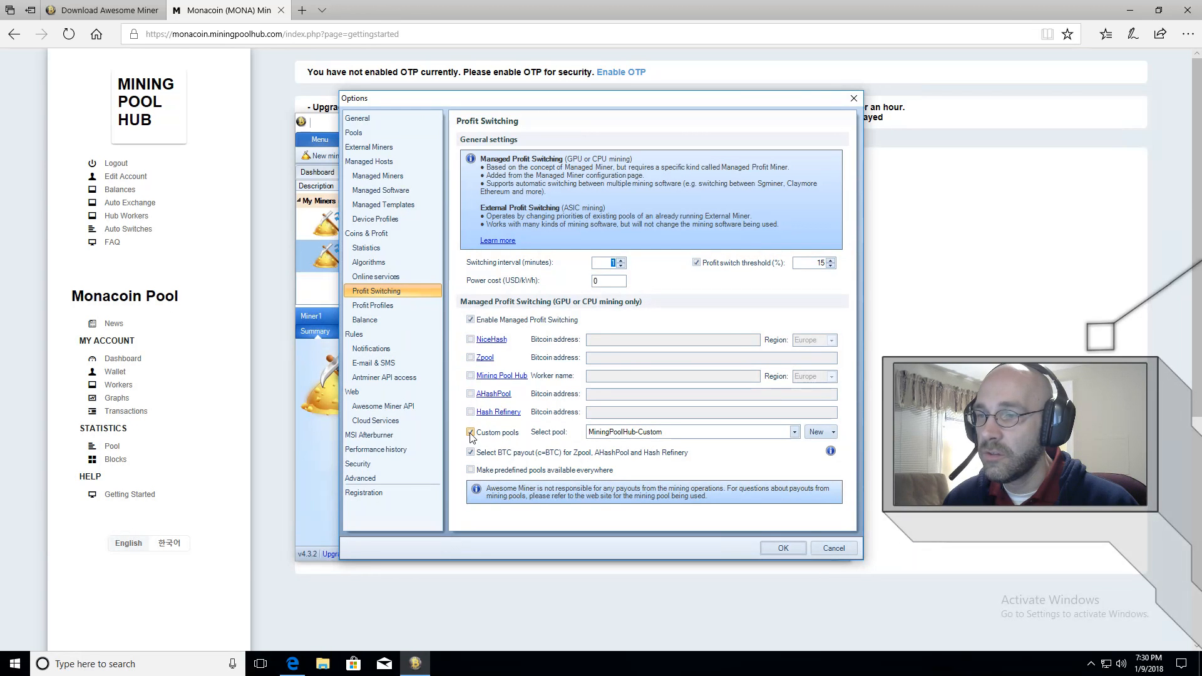
click(470, 432)
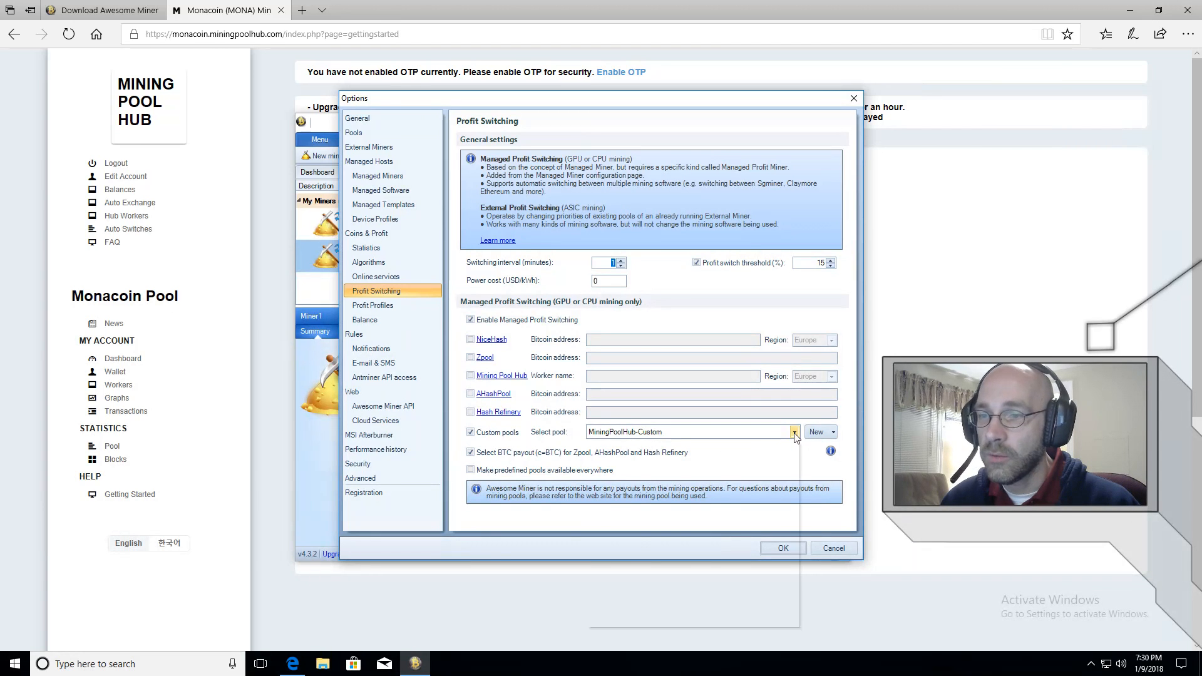
click(795, 432)
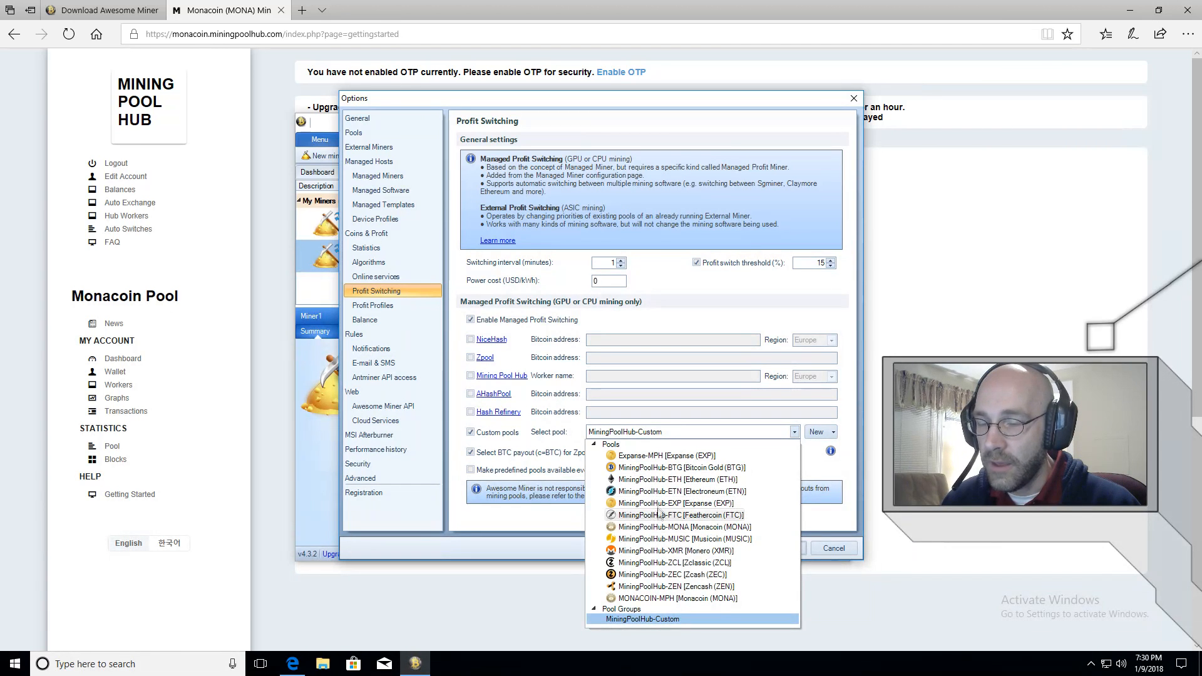
mouse_move(656, 590)
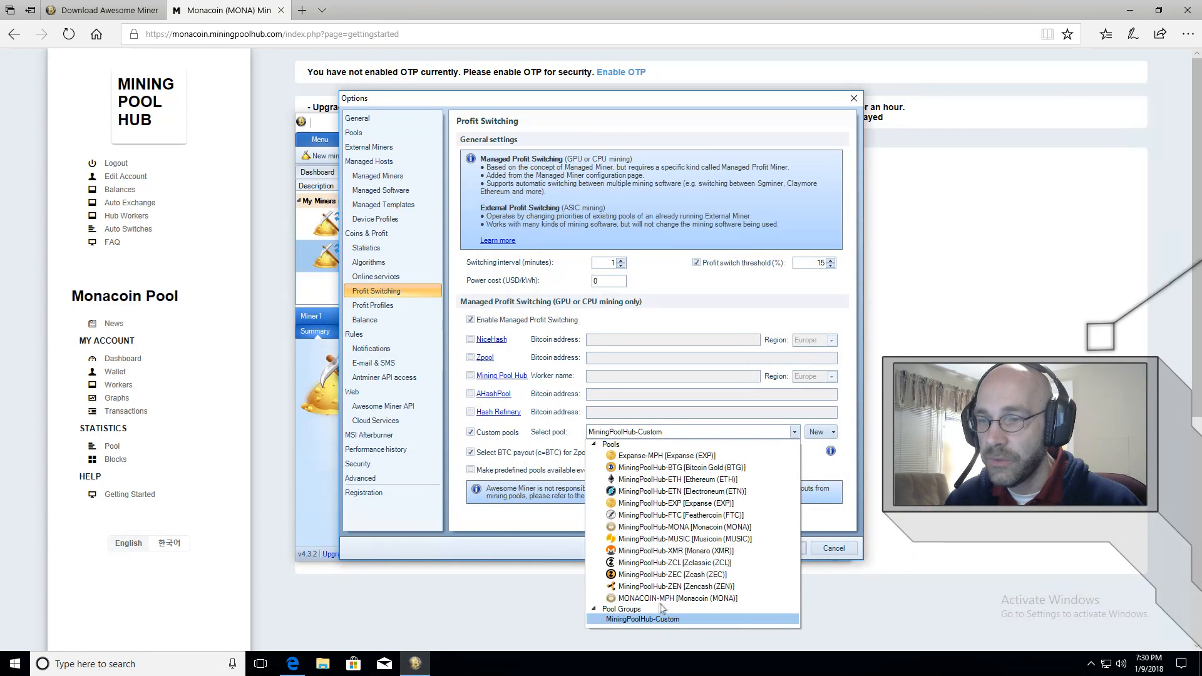
mouse_move(669, 605)
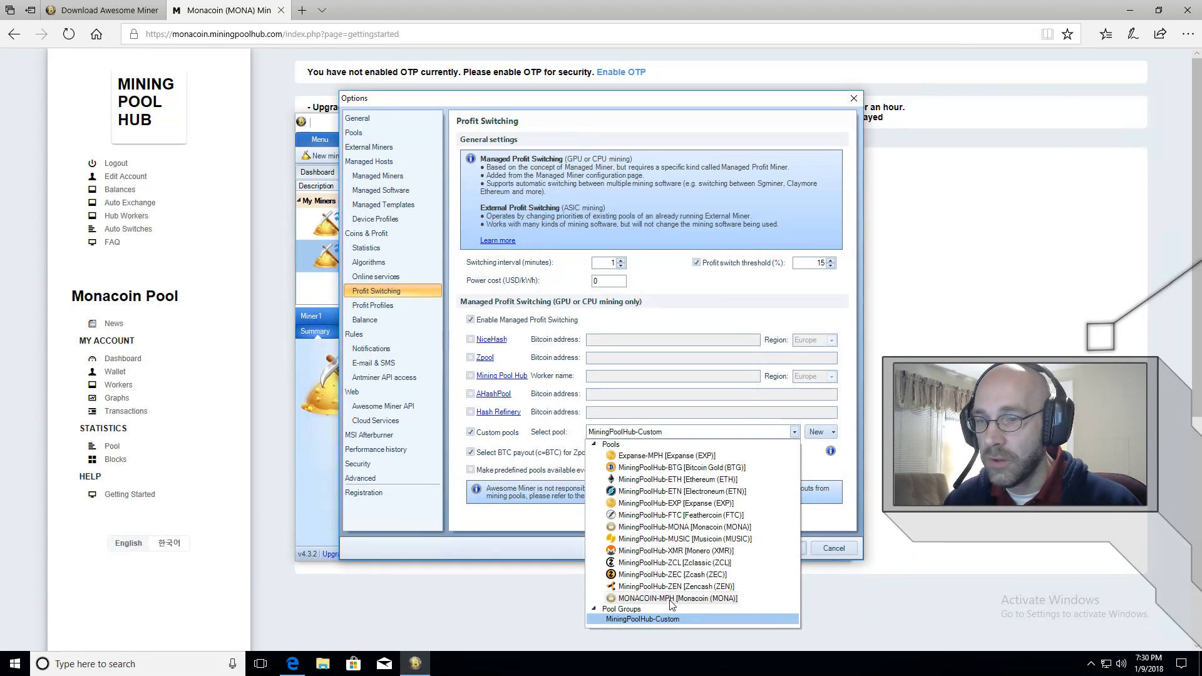
click(679, 598)
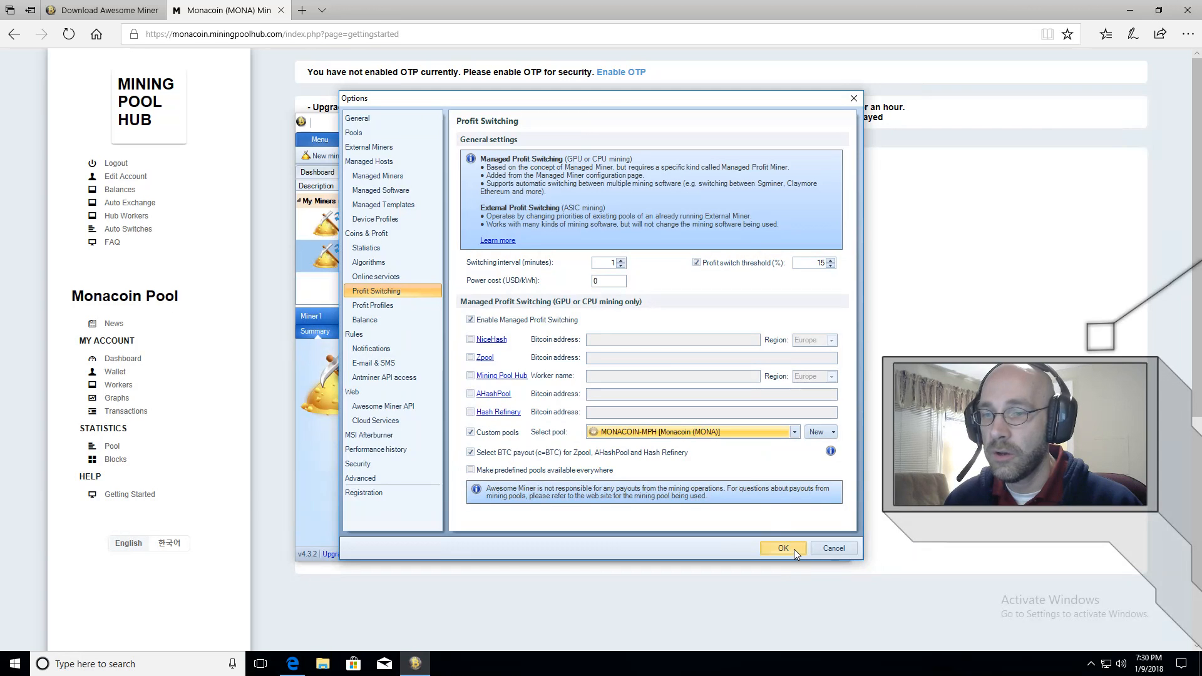
click(782, 547)
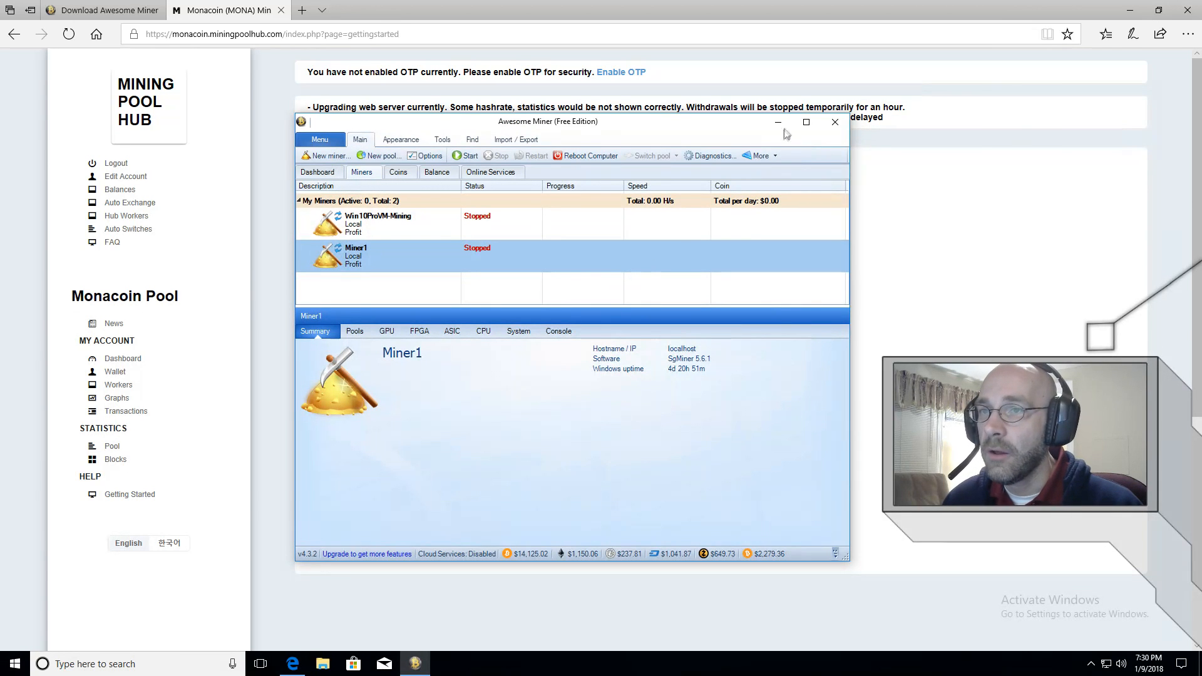
Step: Minimize Awesome Miner and open the Monacoin pool's Wallet page
click(833, 122)
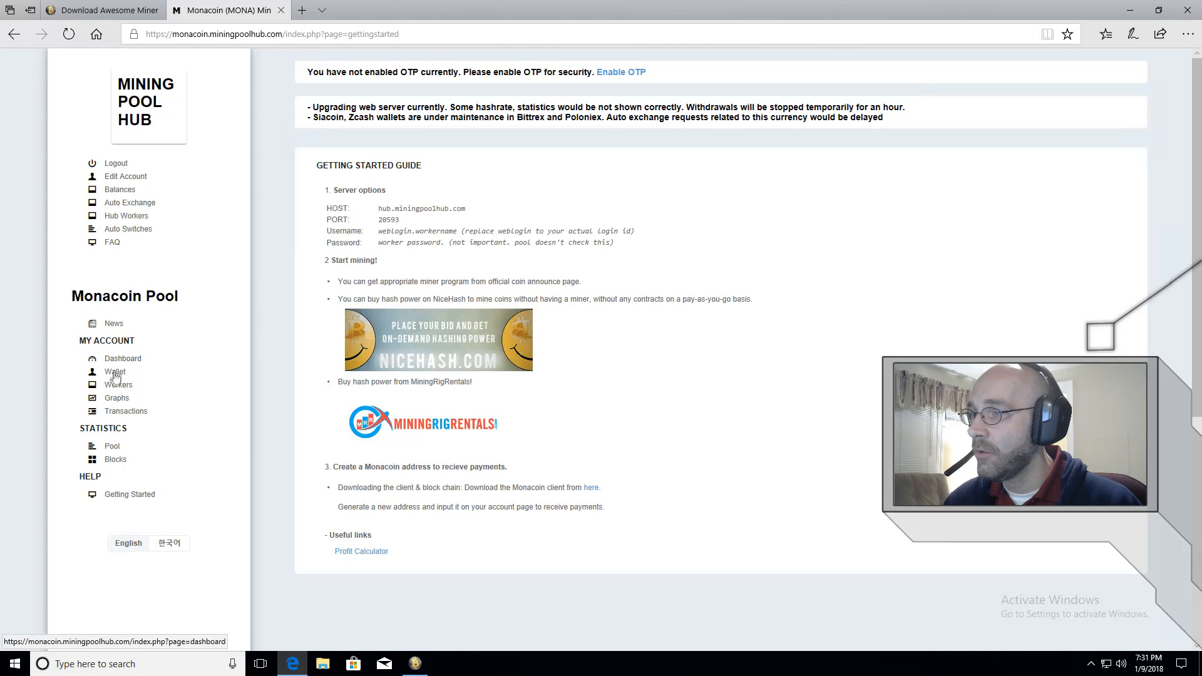
click(114, 371)
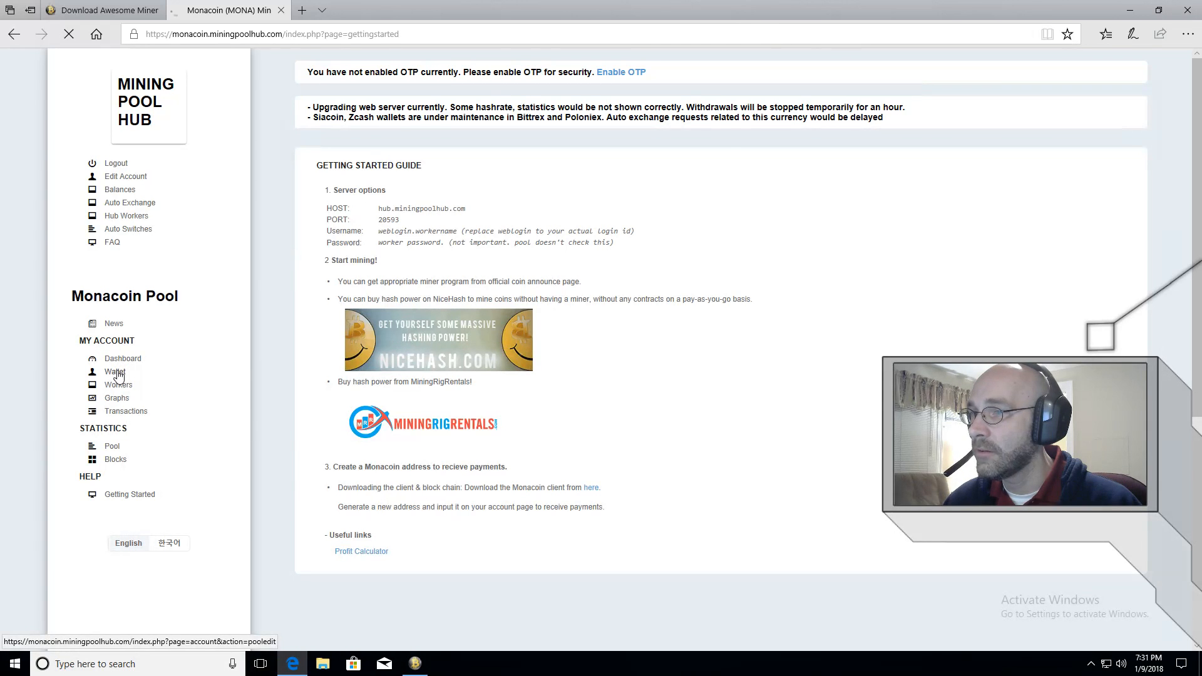
click(115, 371)
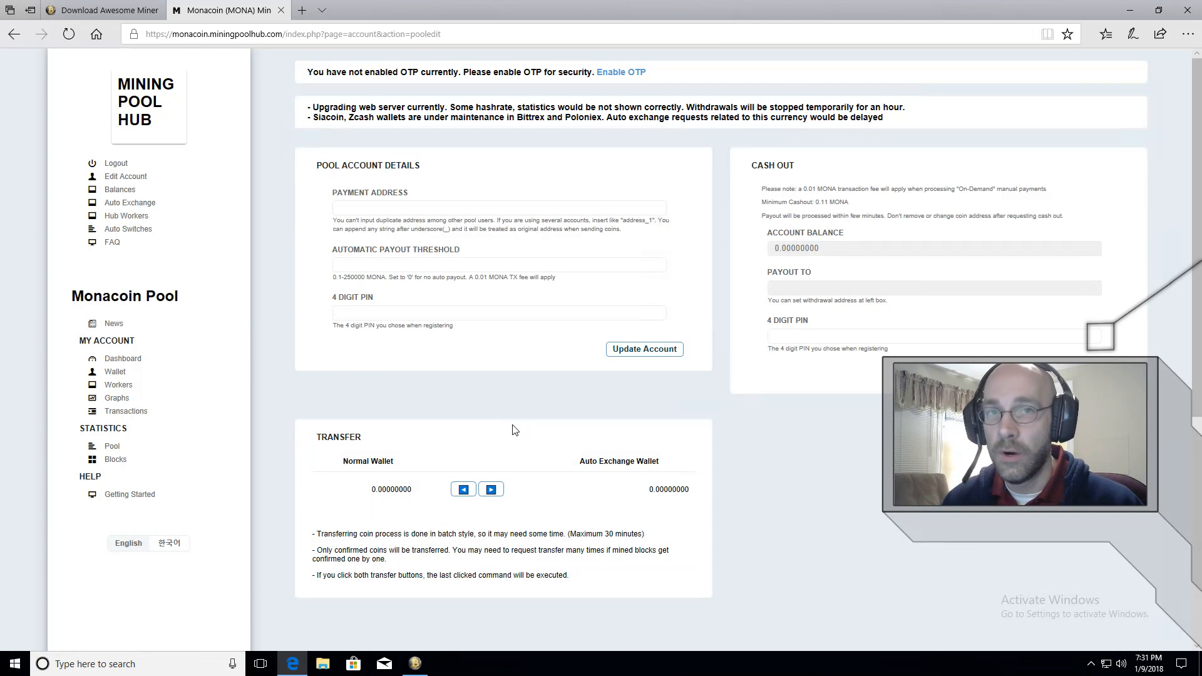
mouse_move(487, 440)
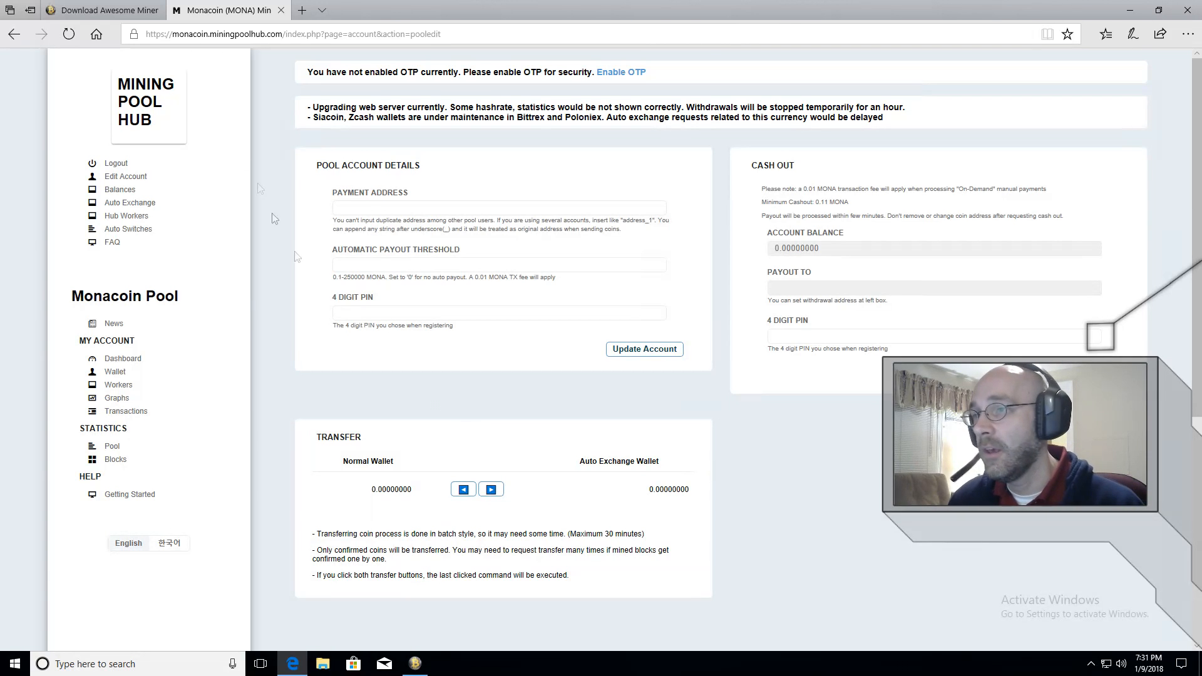
click(498, 208)
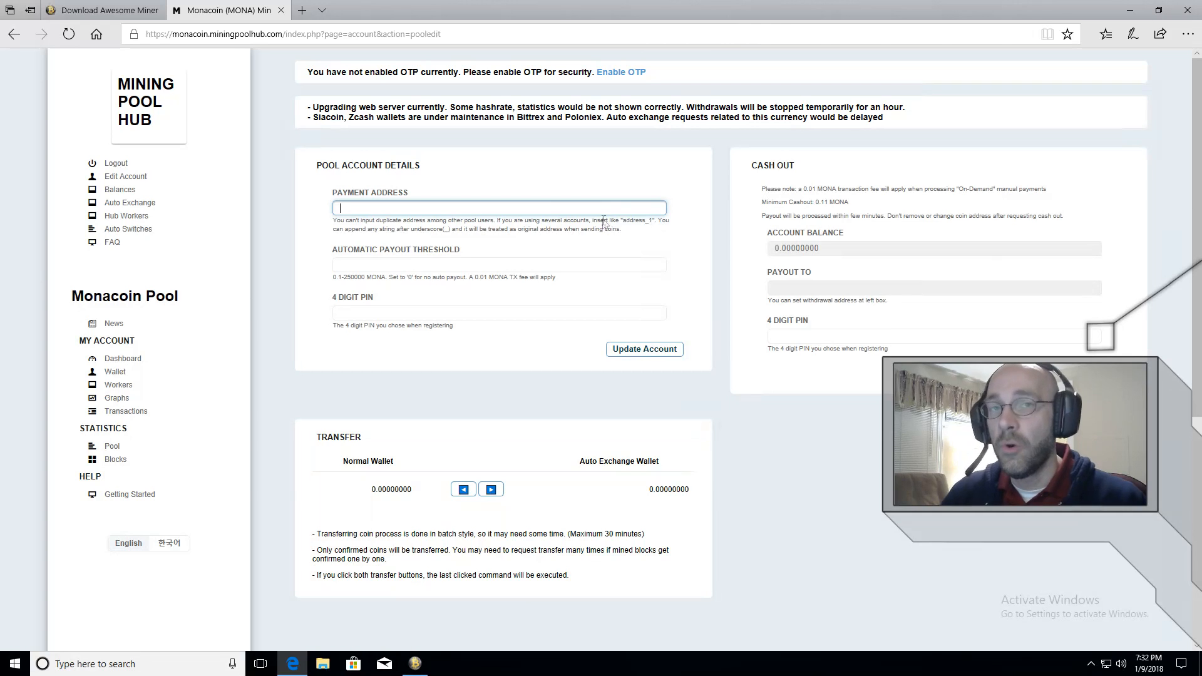
mouse_move(393, 264)
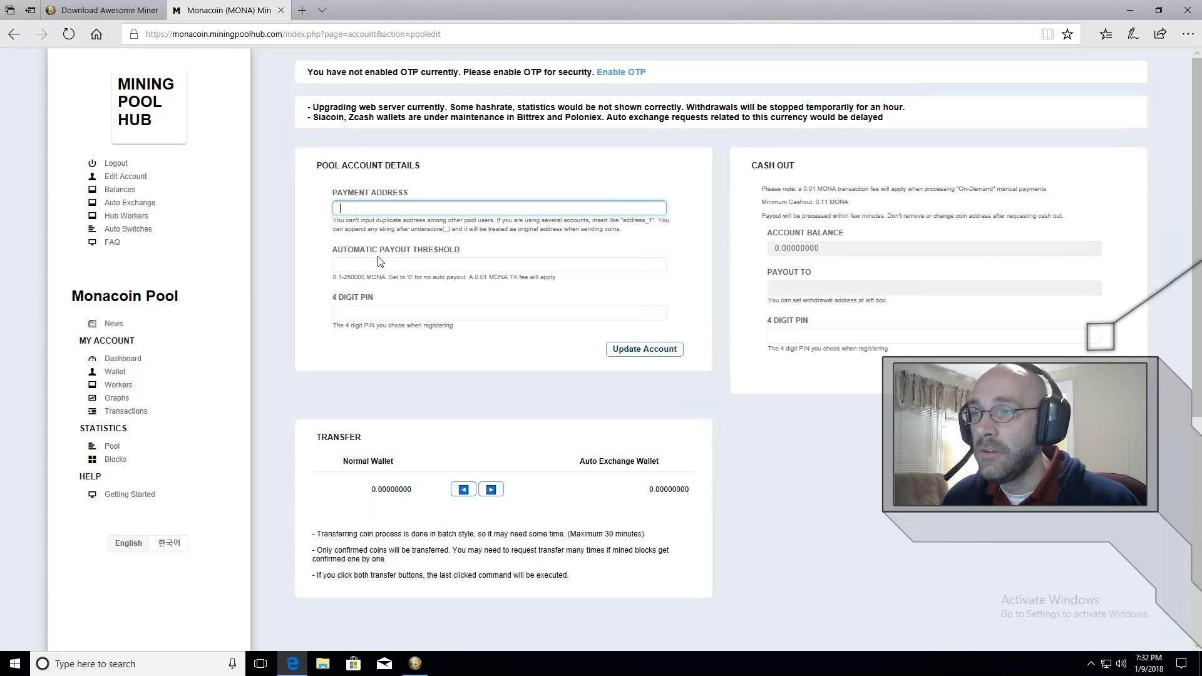
click(498, 264)
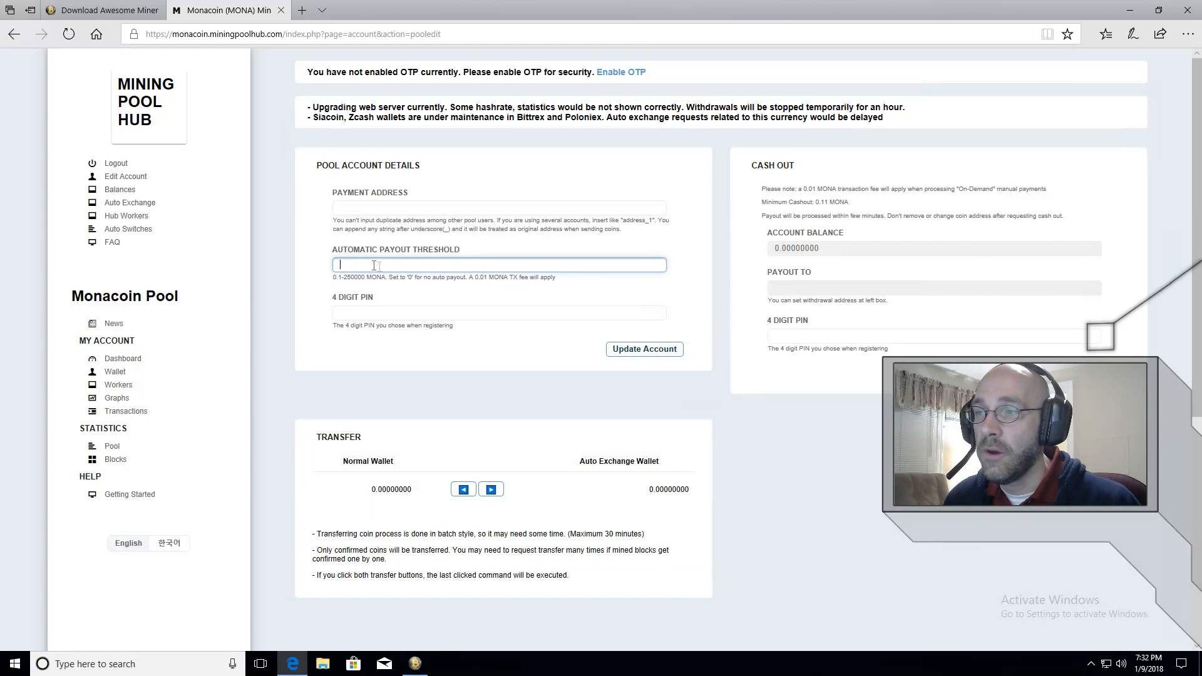
mouse_move(356, 284)
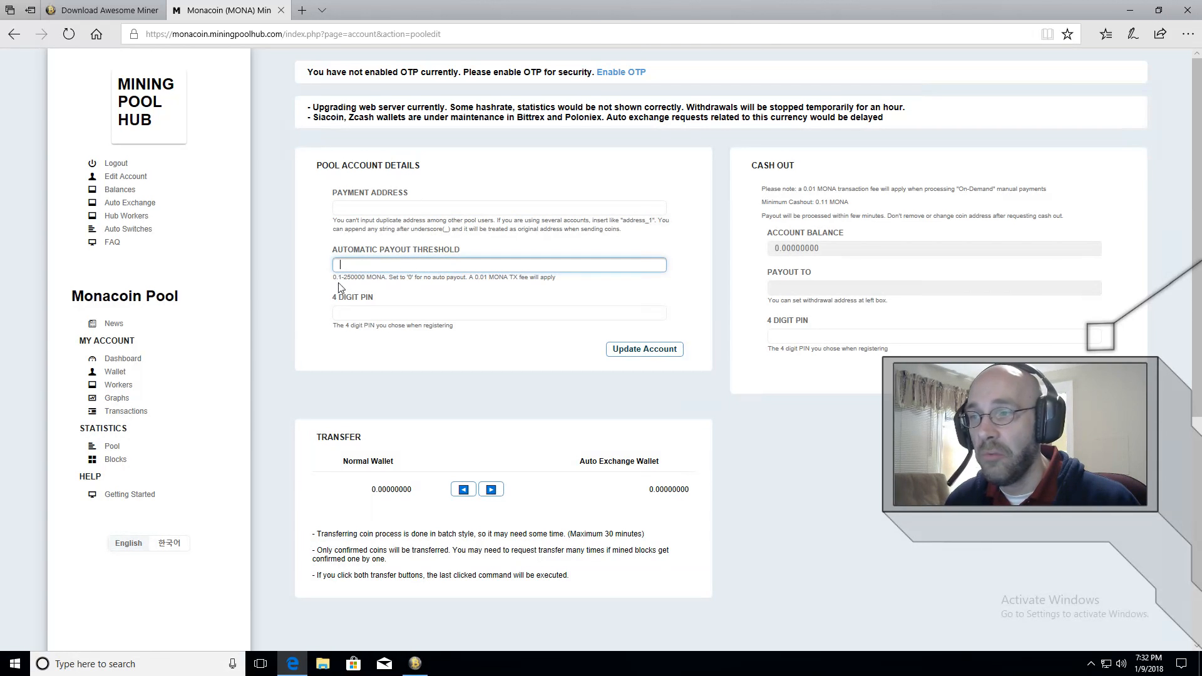
mouse_move(482, 268)
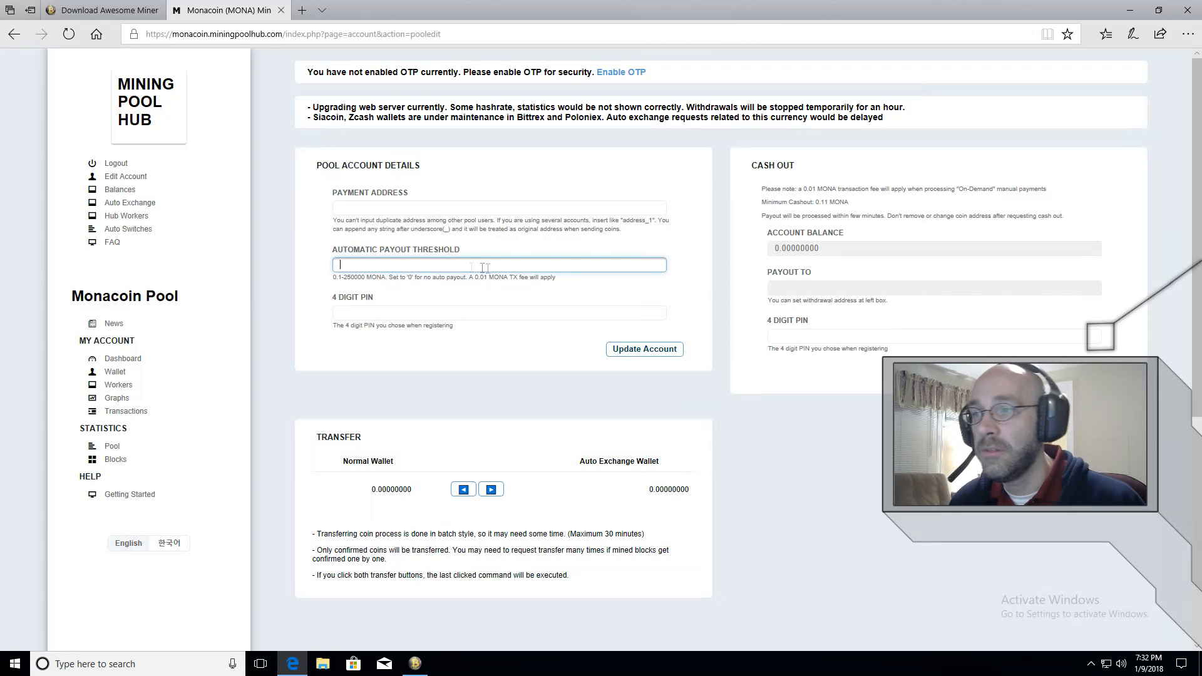
mouse_move(491, 269)
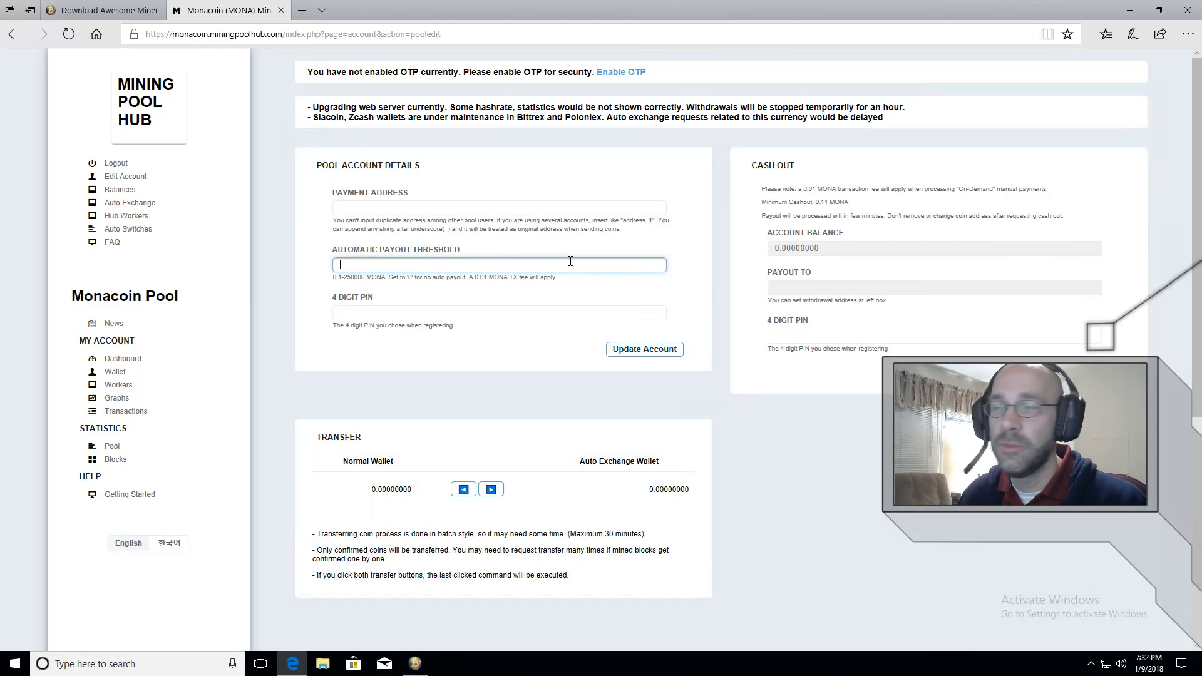
click(499, 313)
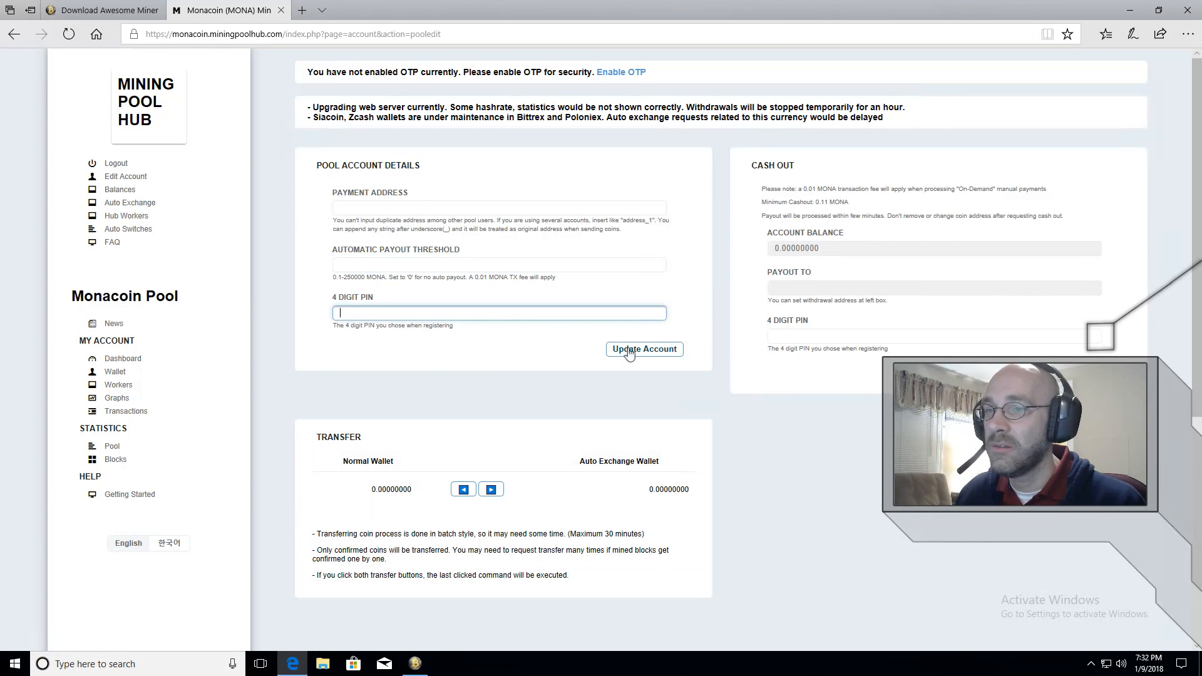
mouse_move(490, 378)
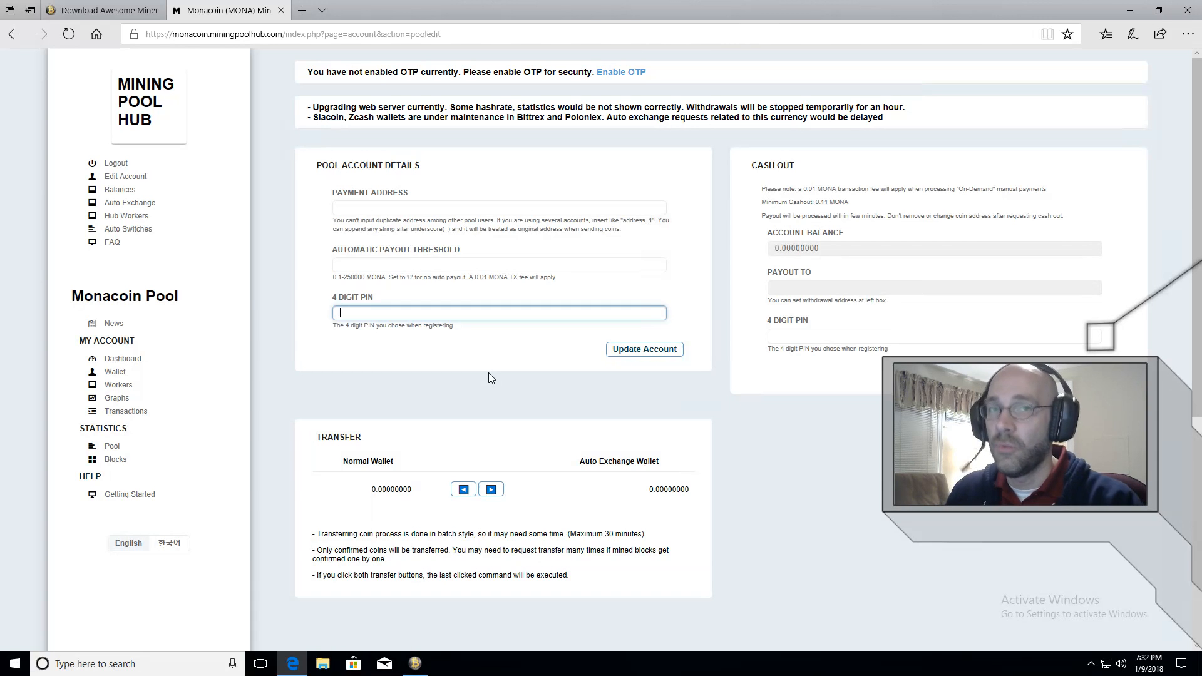
mouse_move(516, 361)
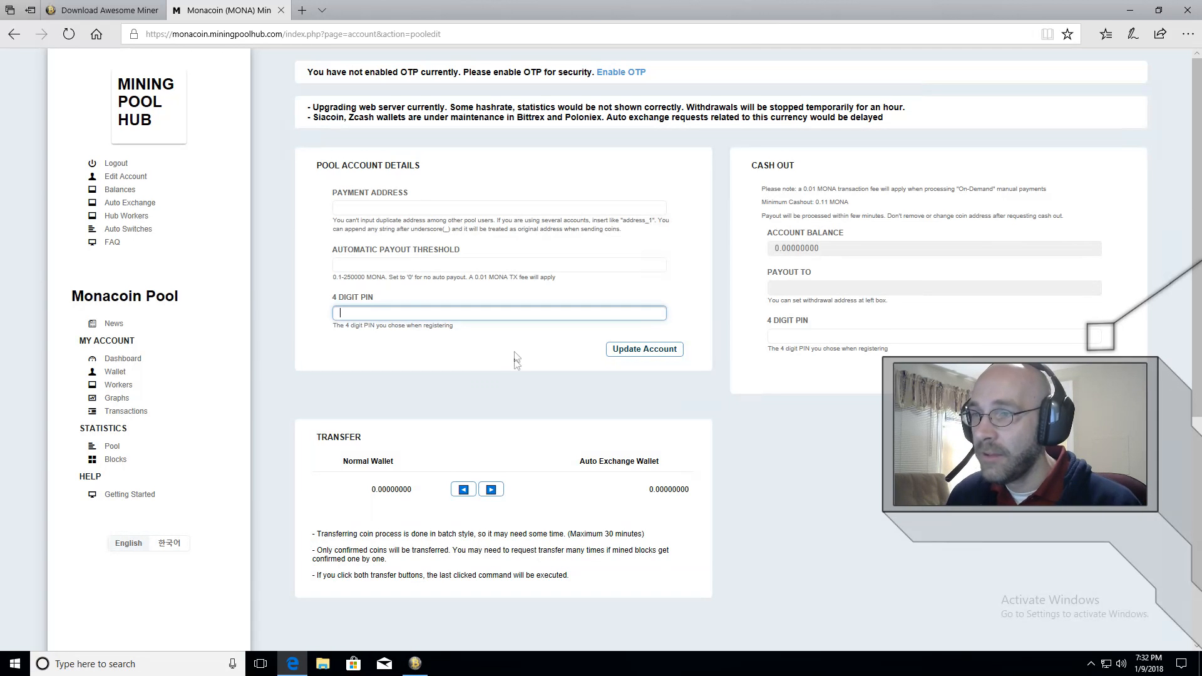
mouse_move(1047, 107)
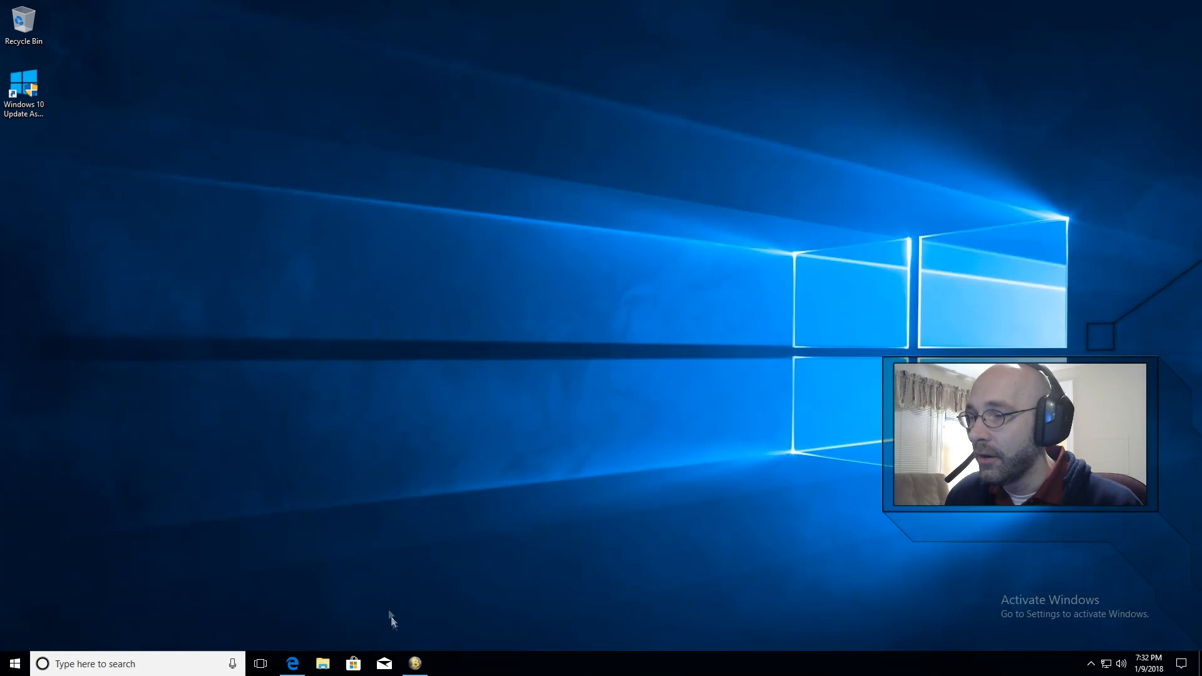
Step: Restore Awesome Miner and start Miner1 mining
click(414, 664)
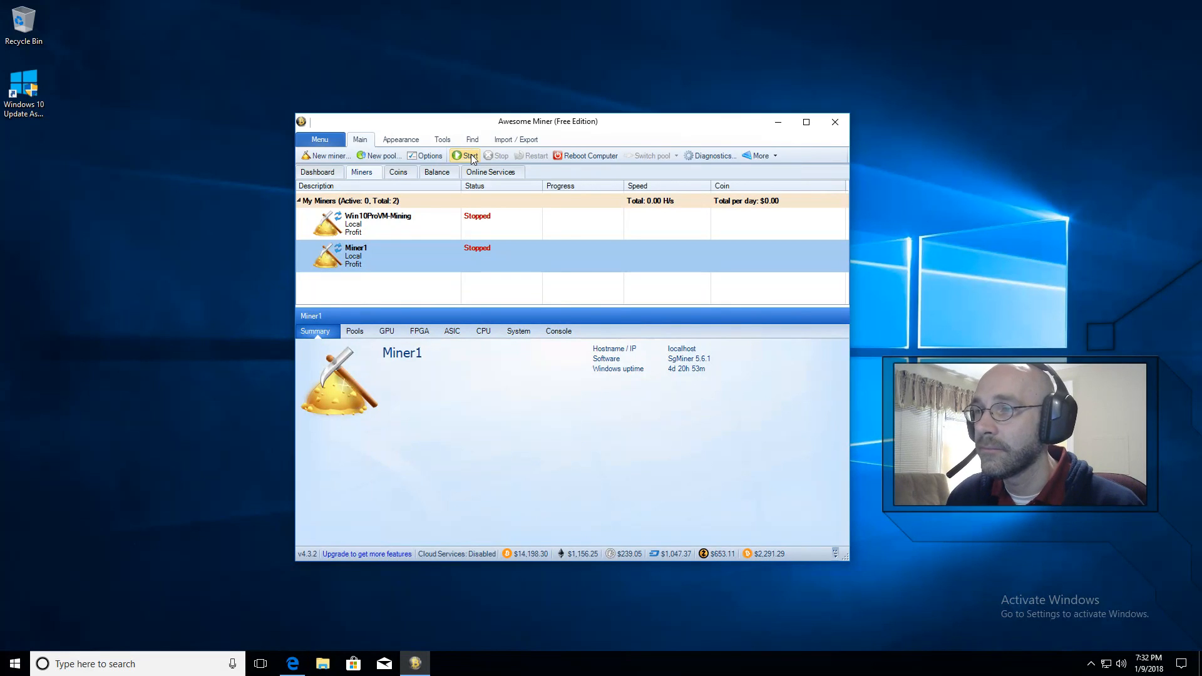
click(470, 156)
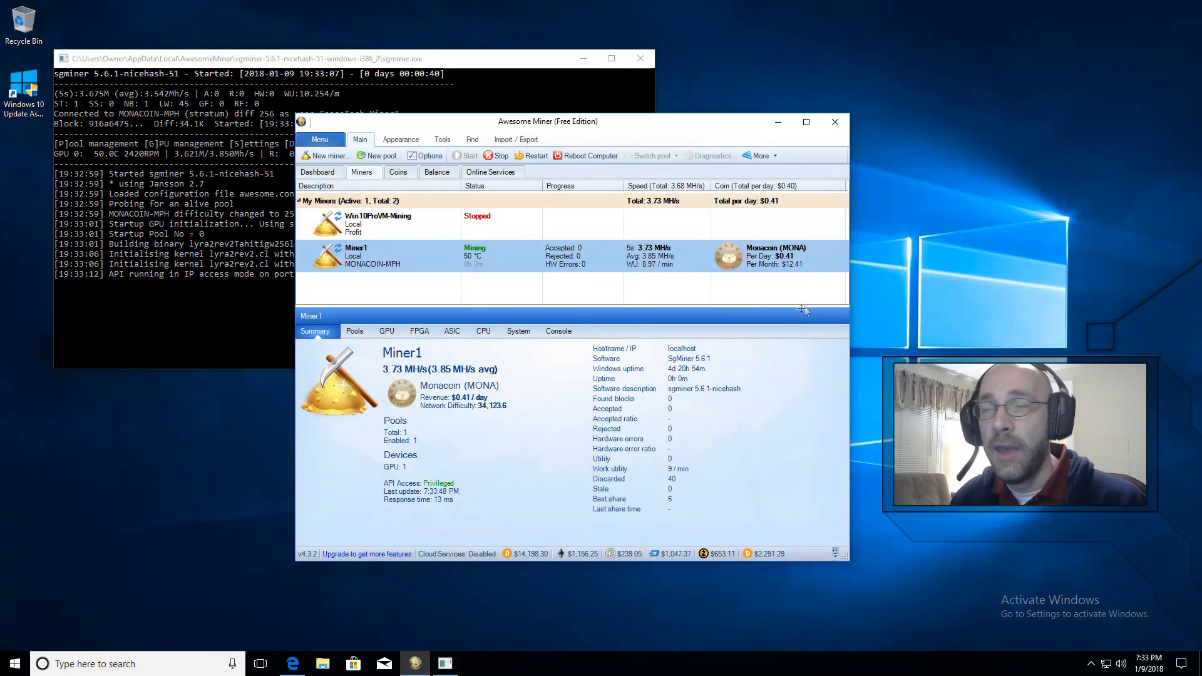
mouse_move(780, 301)
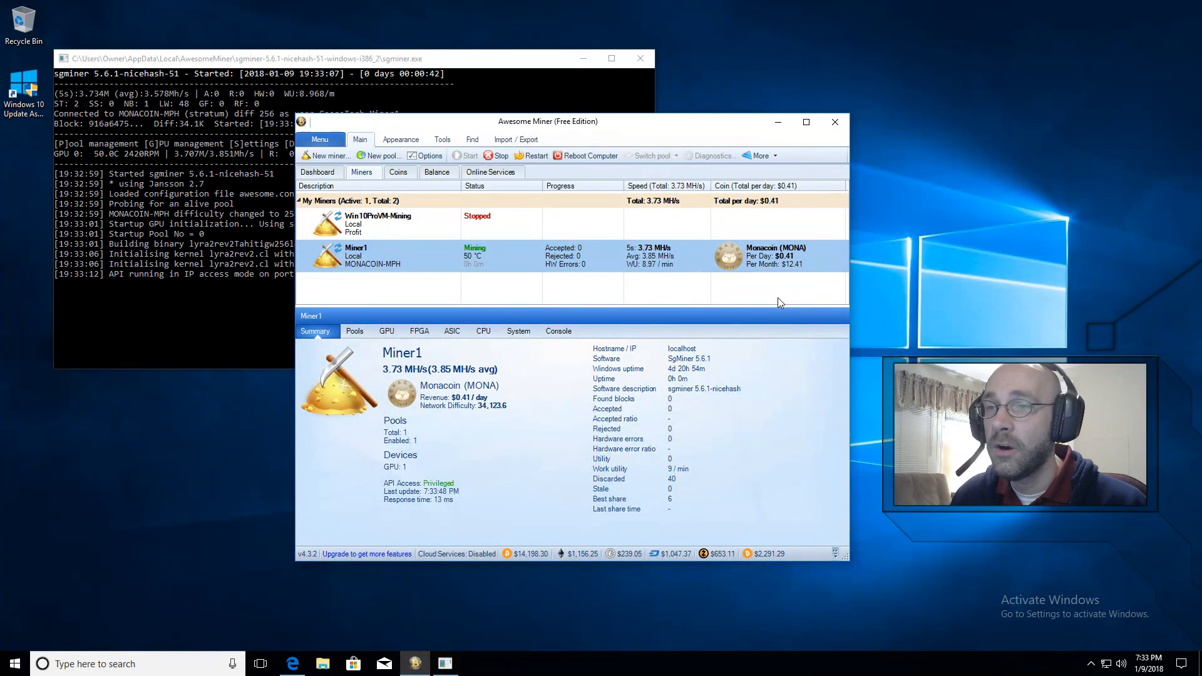